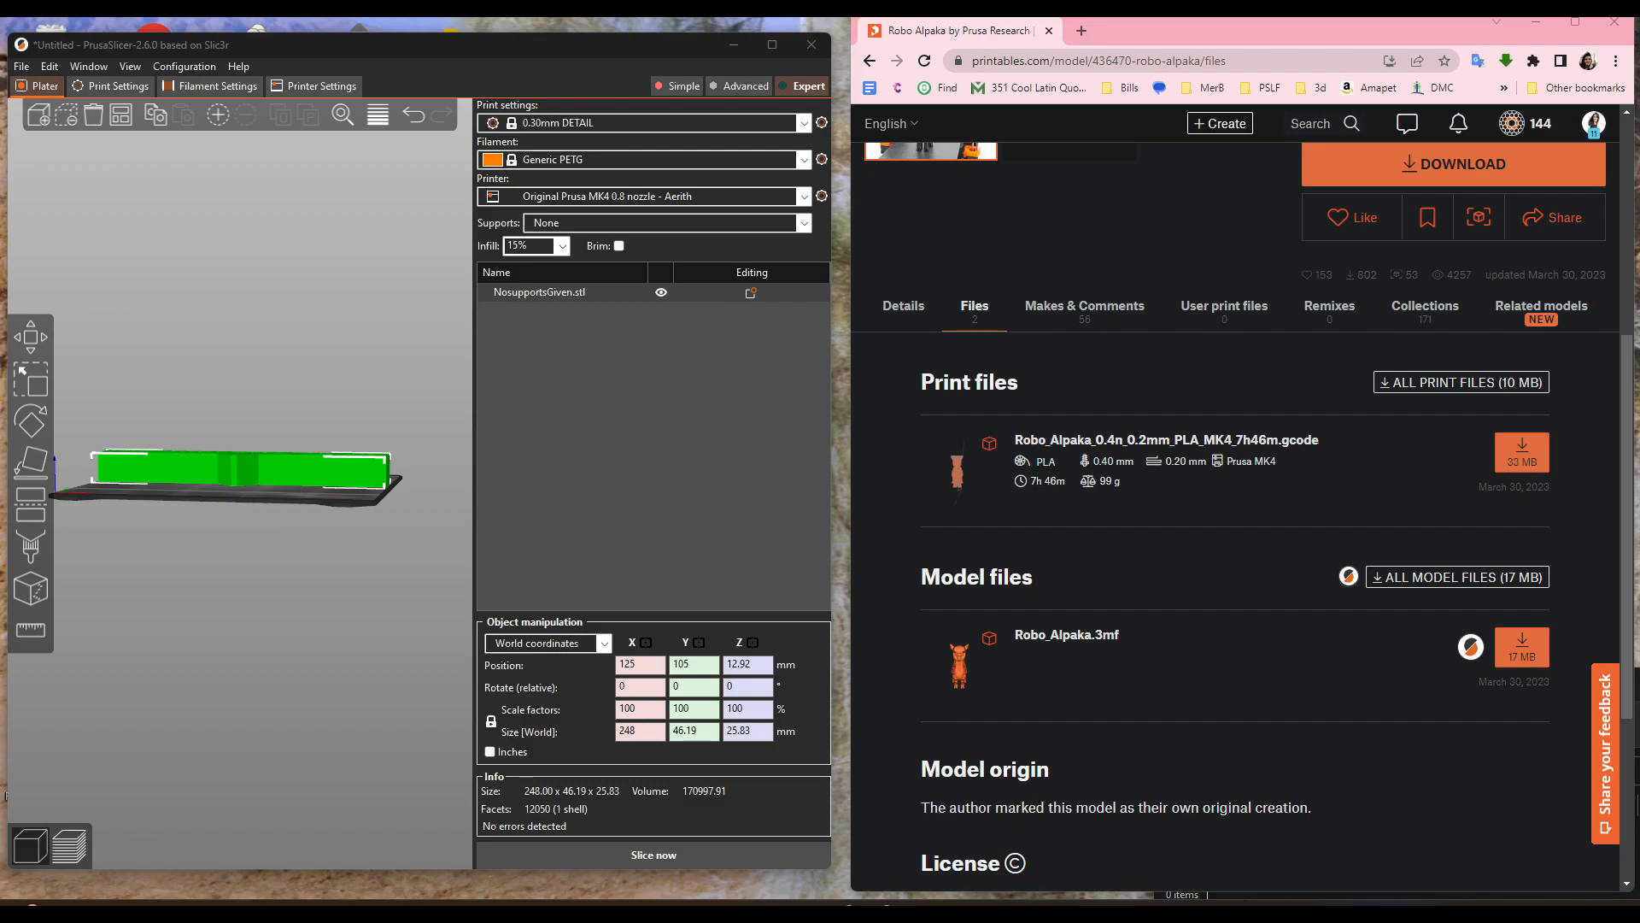
- Orbit the 3D view to look down on the bed with the NosupportsGiven model
left_click_drag(236, 460, 320, 523)
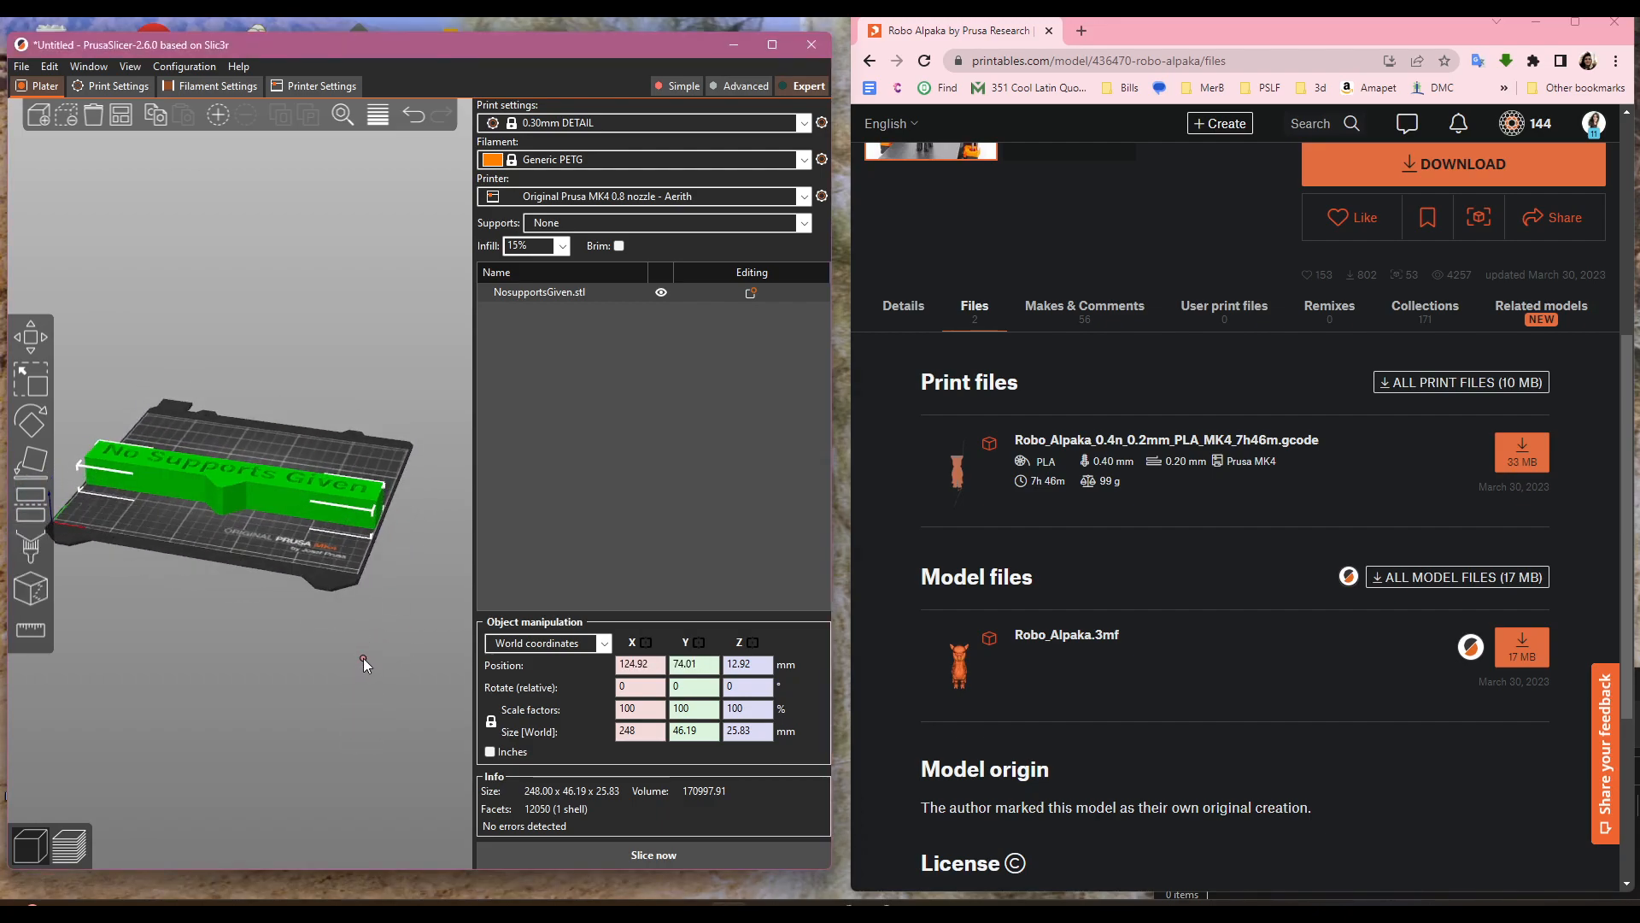
mouse_move(1201, 680)
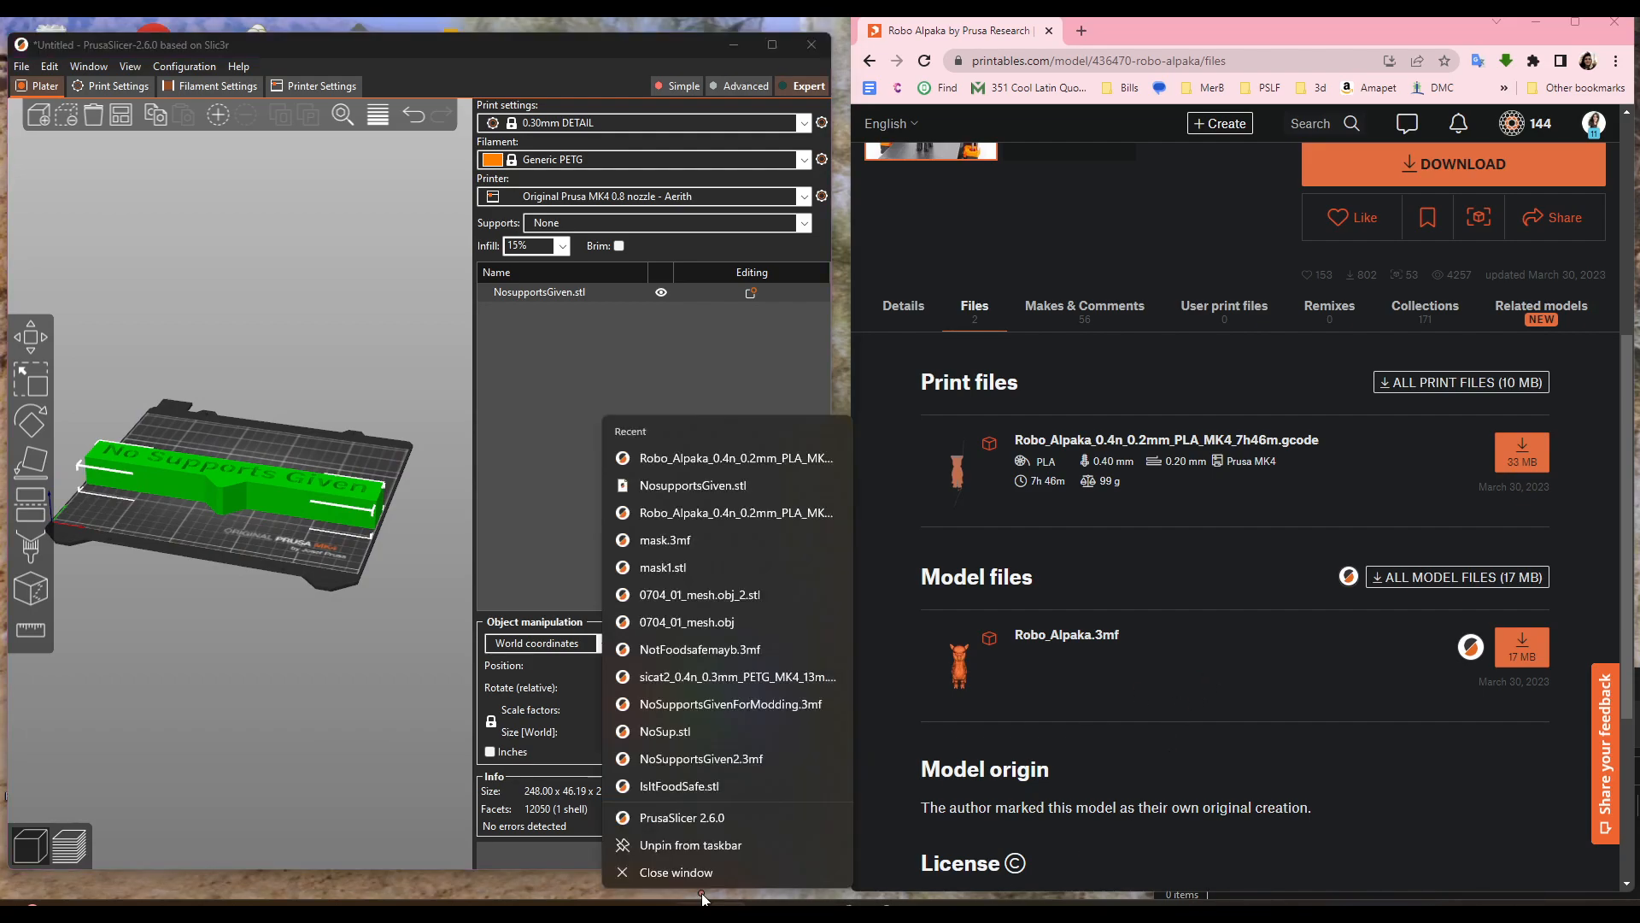
mouse_move(692, 485)
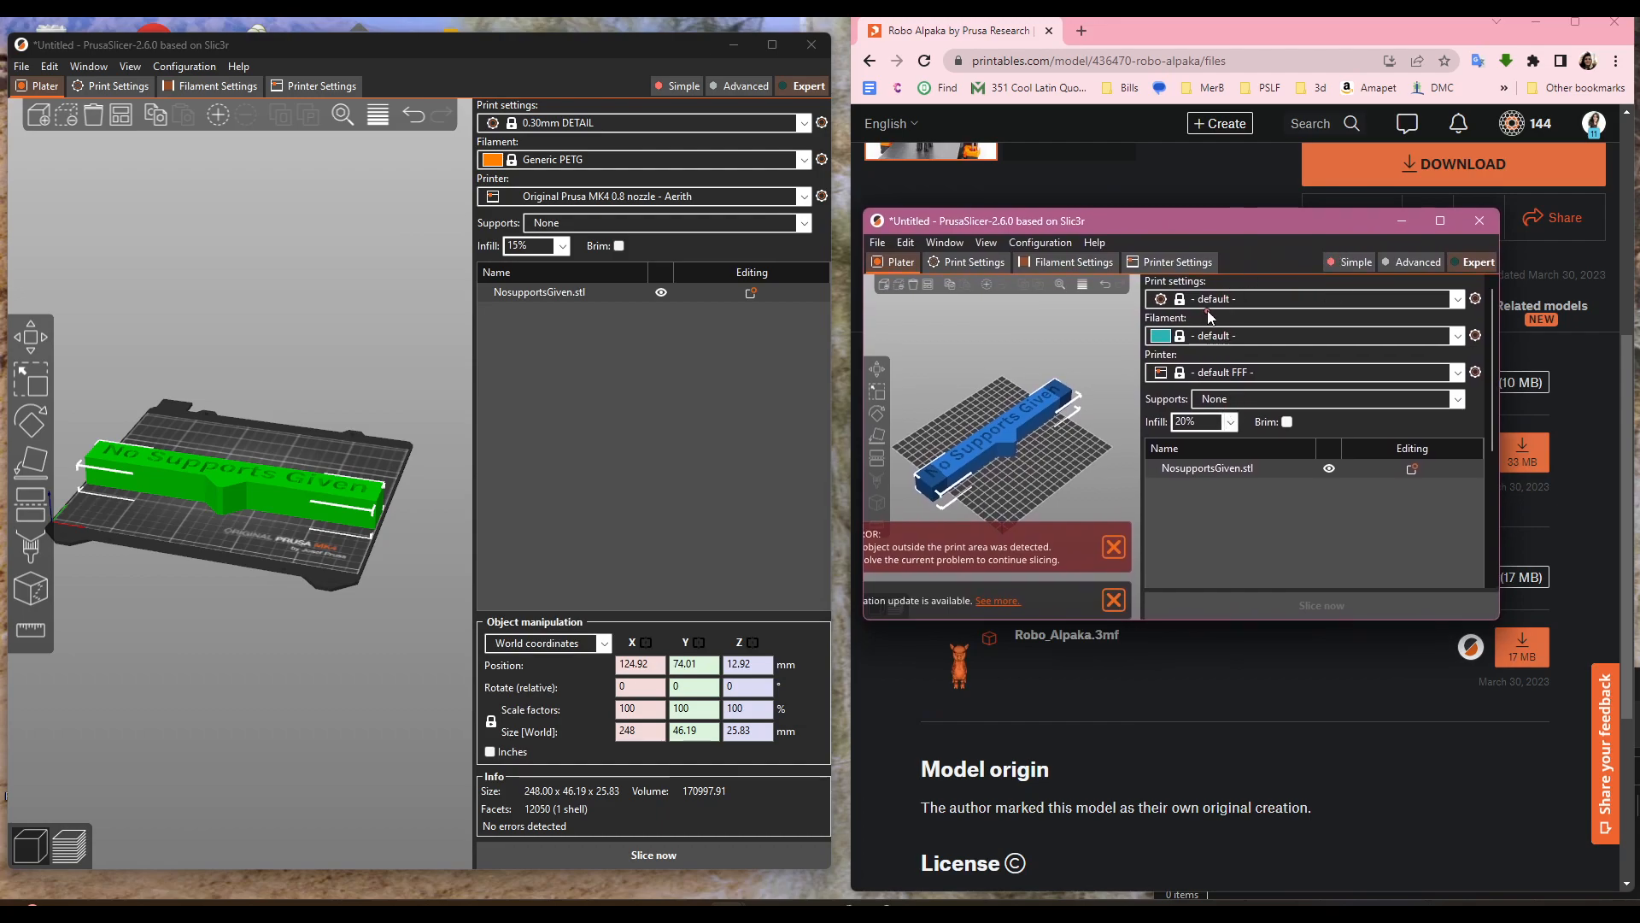
mouse_move(1109, 319)
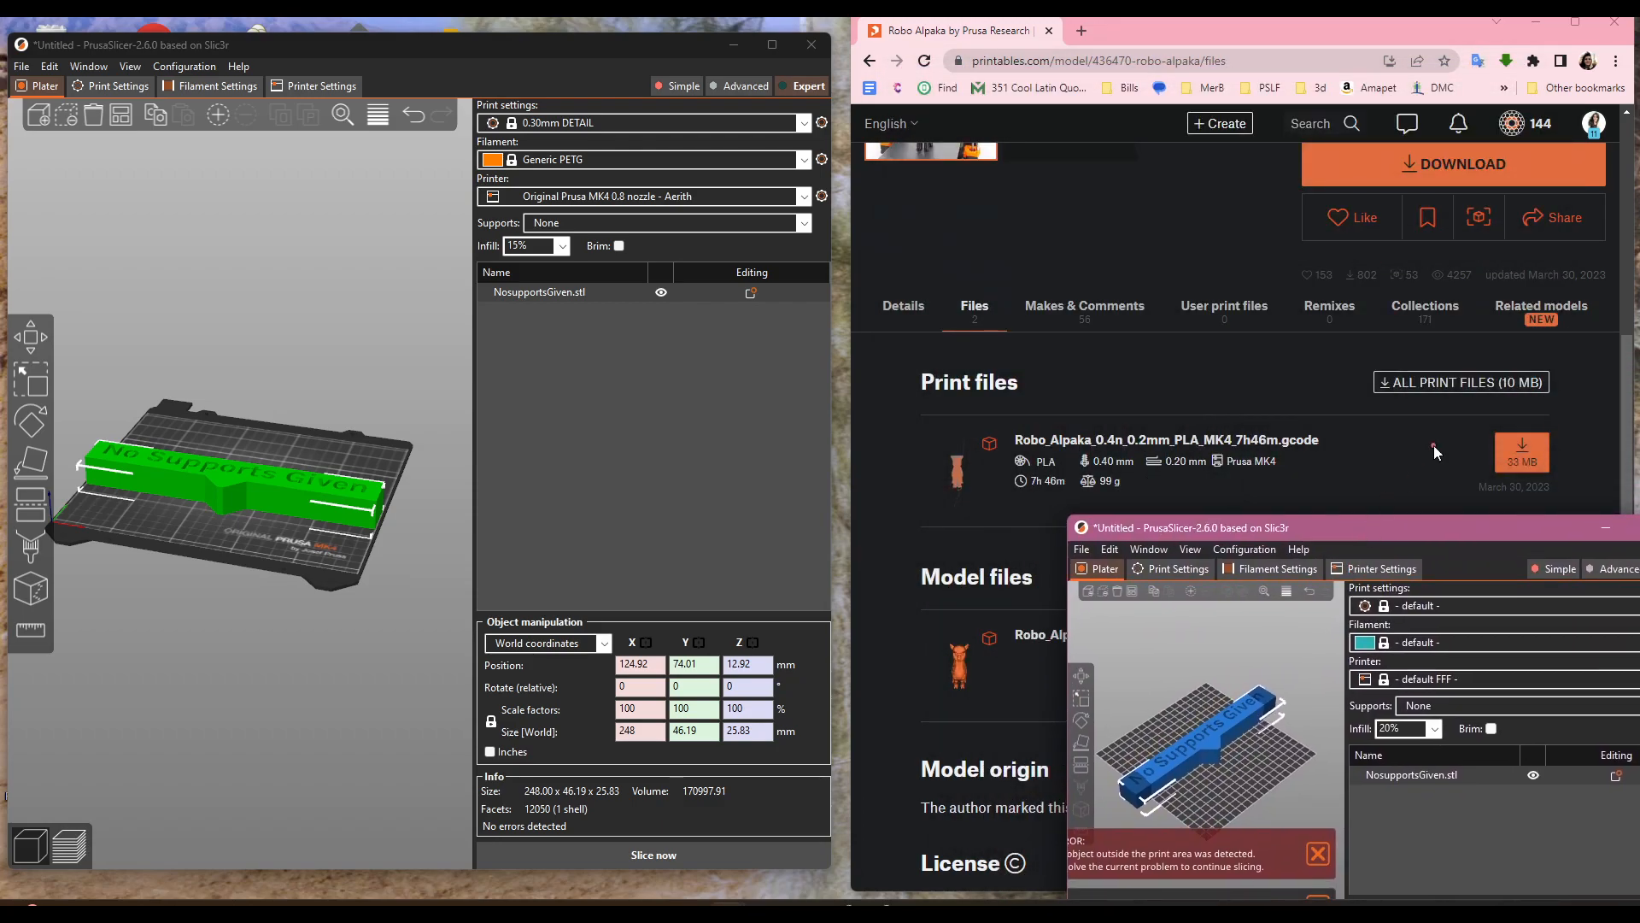
mouse_move(1568, 476)
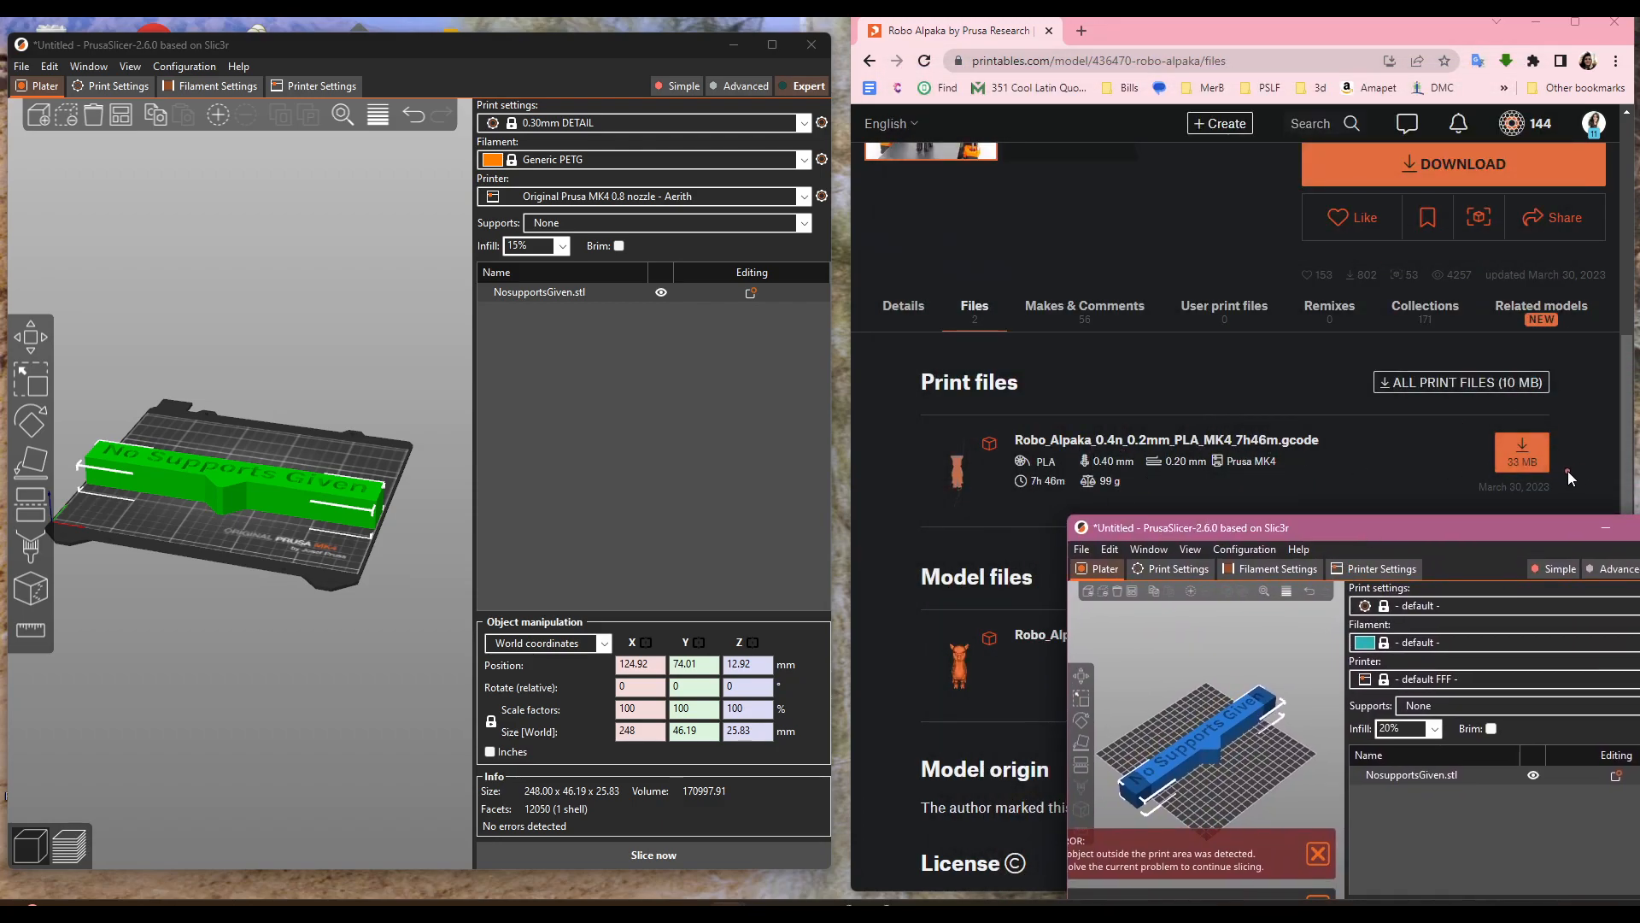
- Download the 33 MB Robo_Alpaka G-code from Printables and save it into folder 0
left_click(1521, 446)
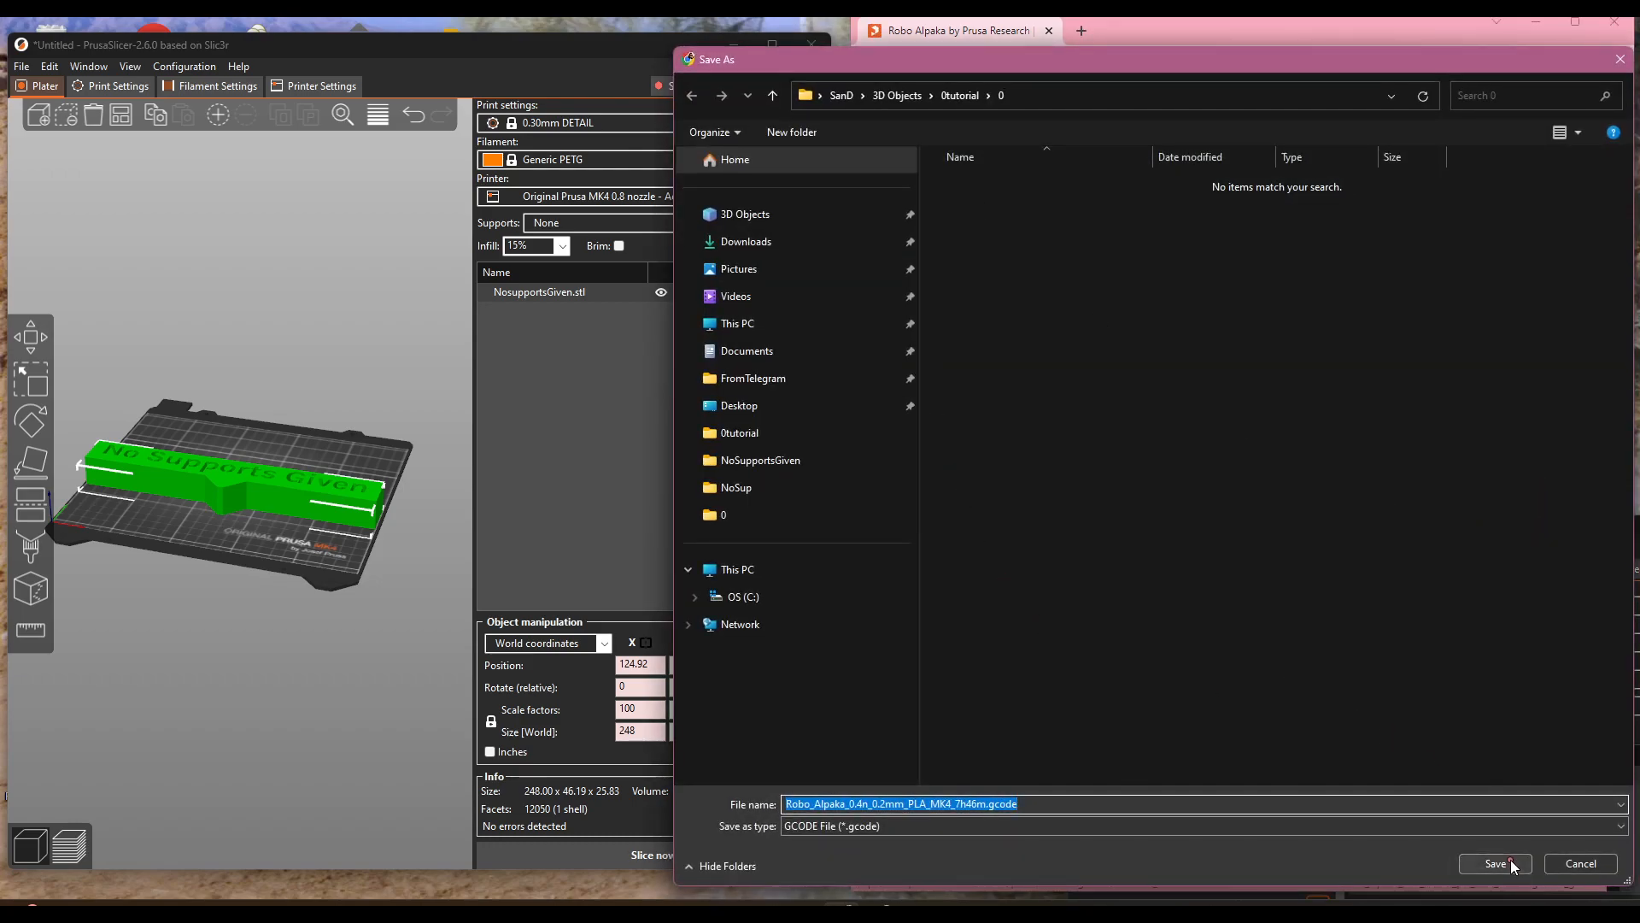
left_click(1493, 863)
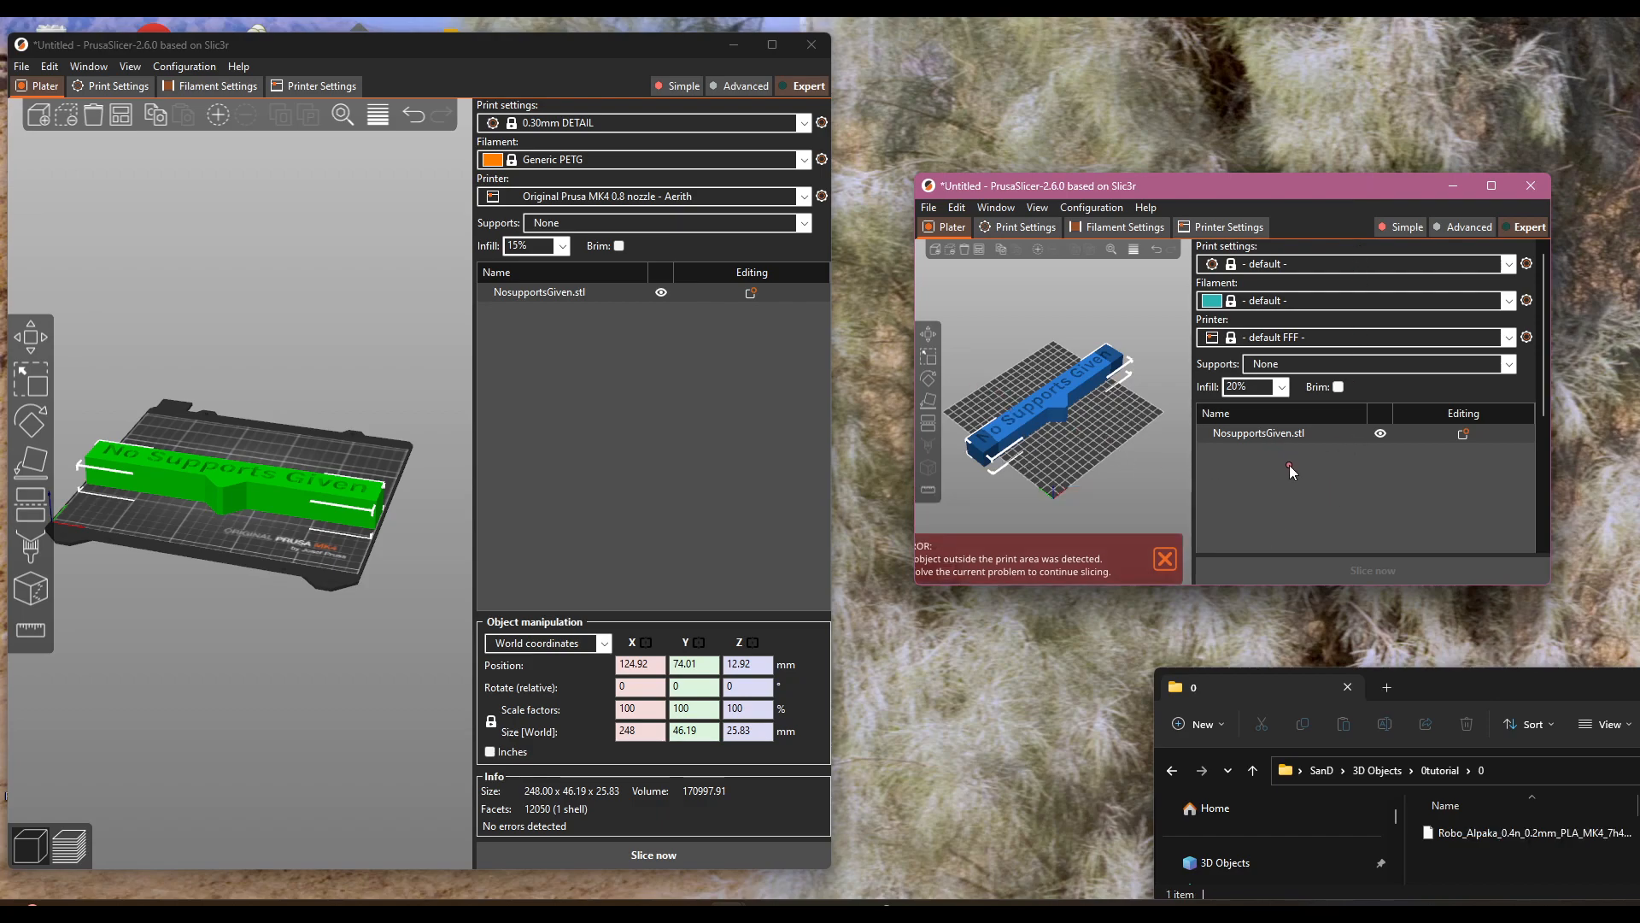
mouse_move(1206, 466)
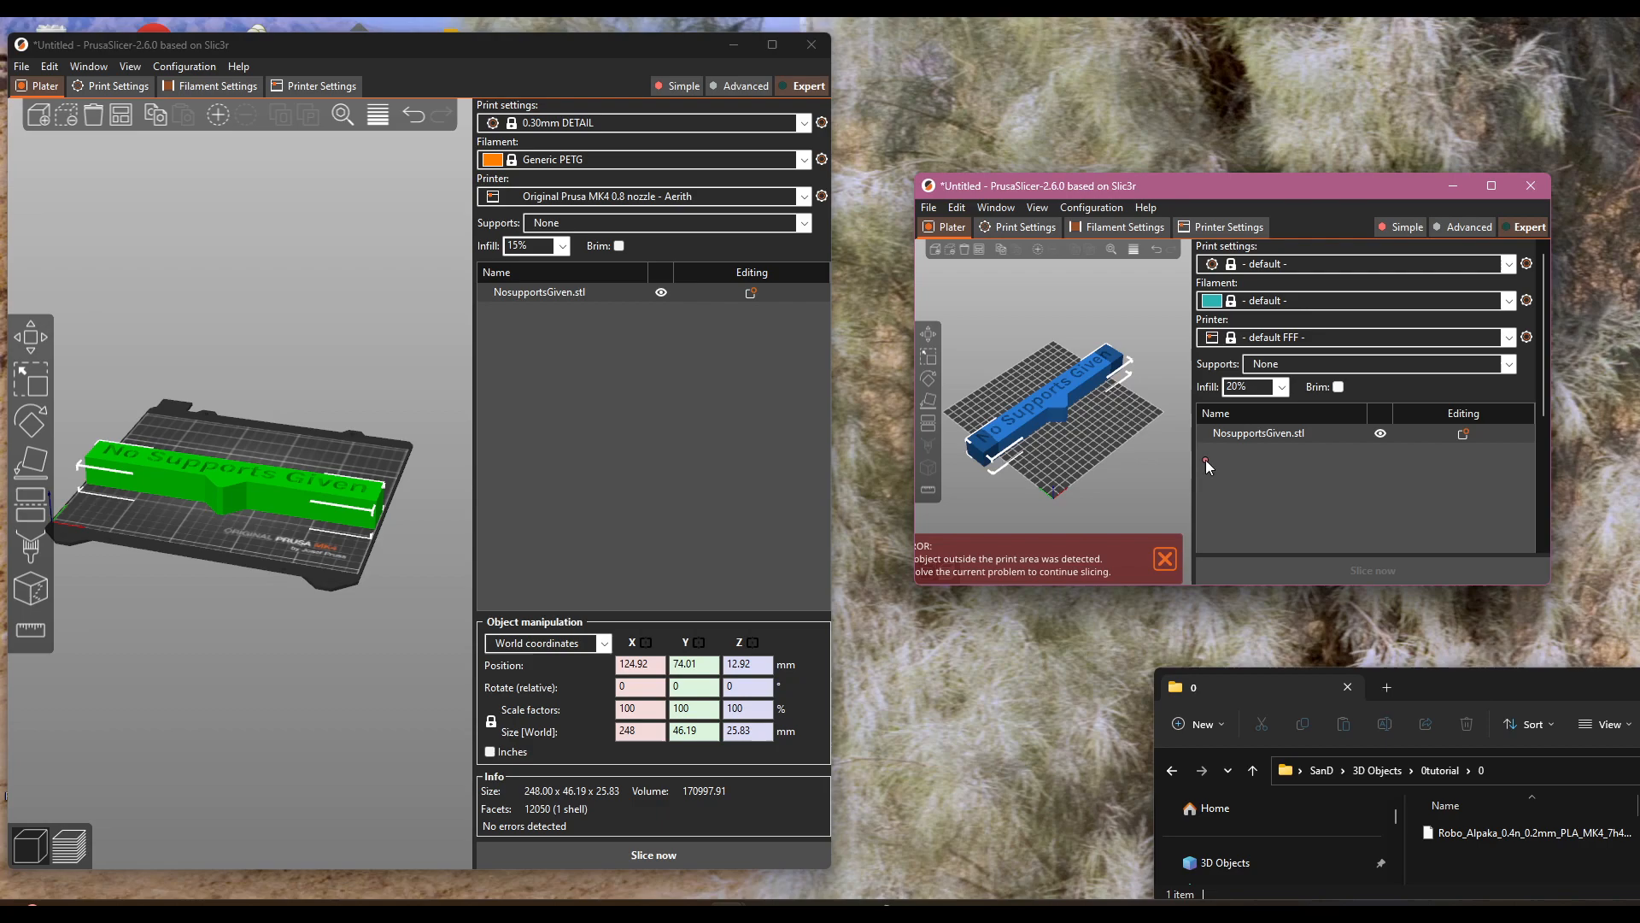
mouse_move(779, 478)
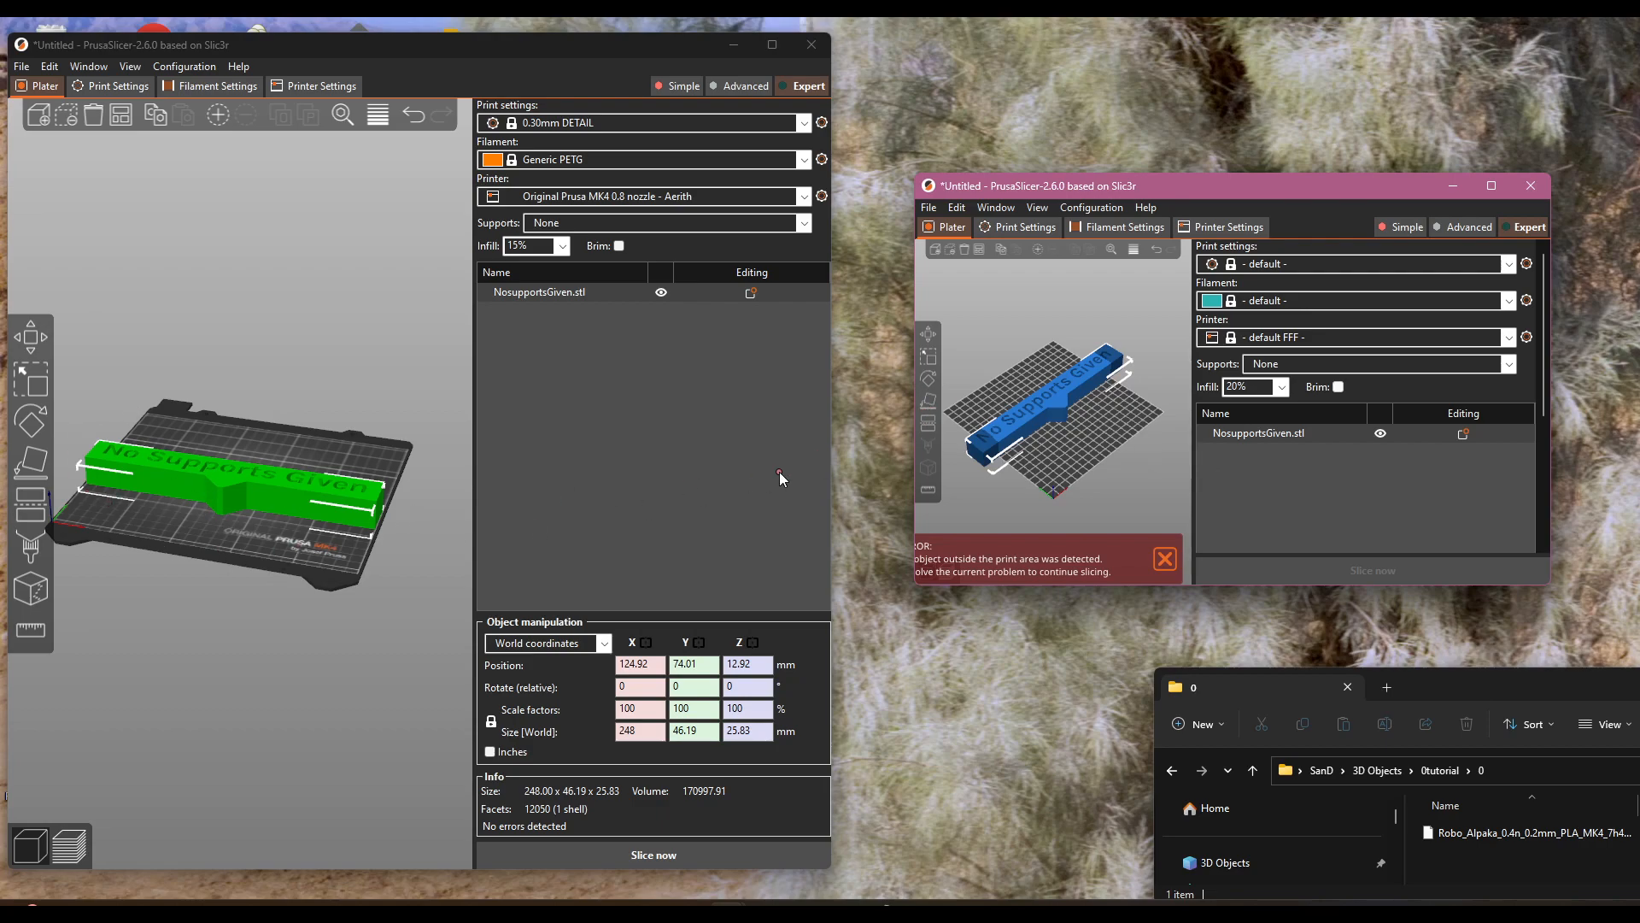
mouse_move(1143, 446)
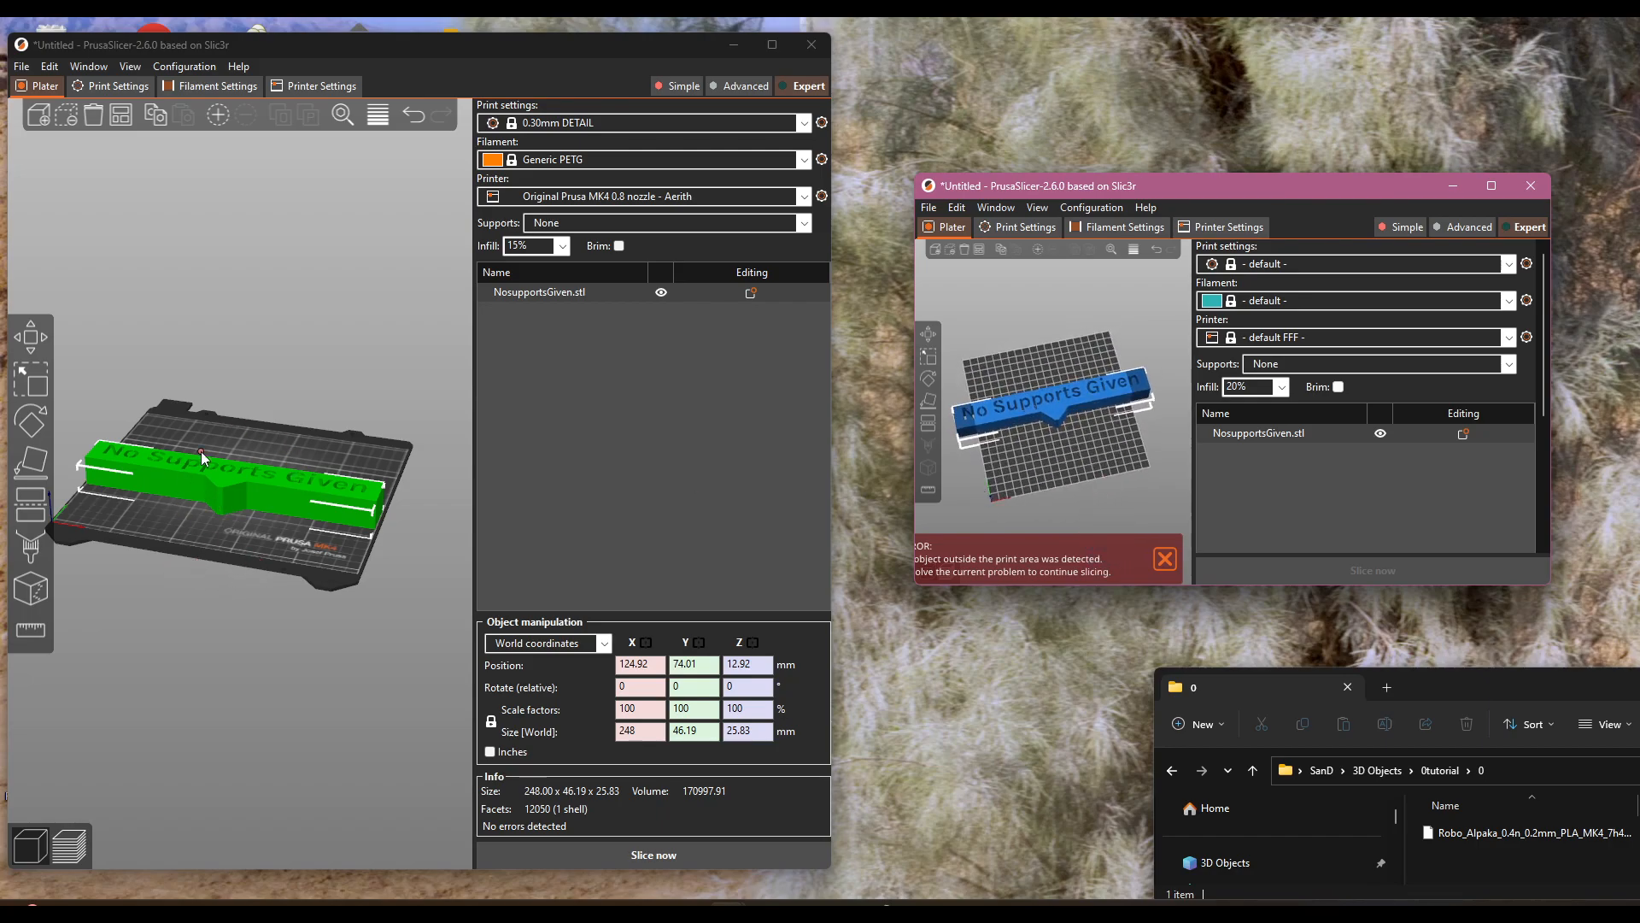
mouse_move(212, 496)
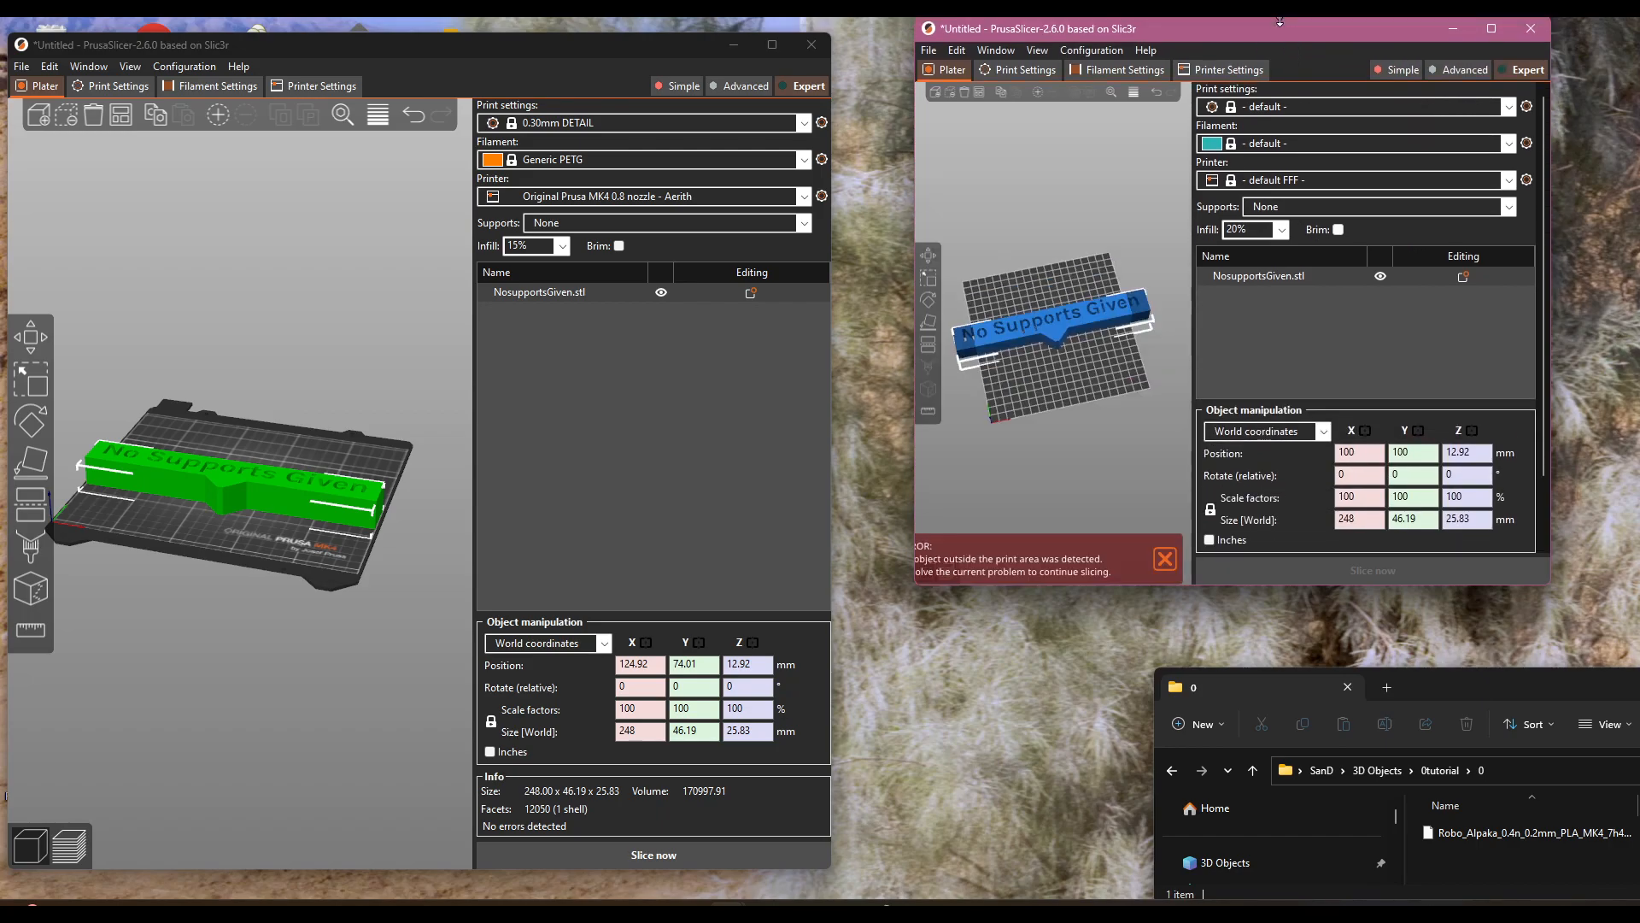
mouse_move(916, 588)
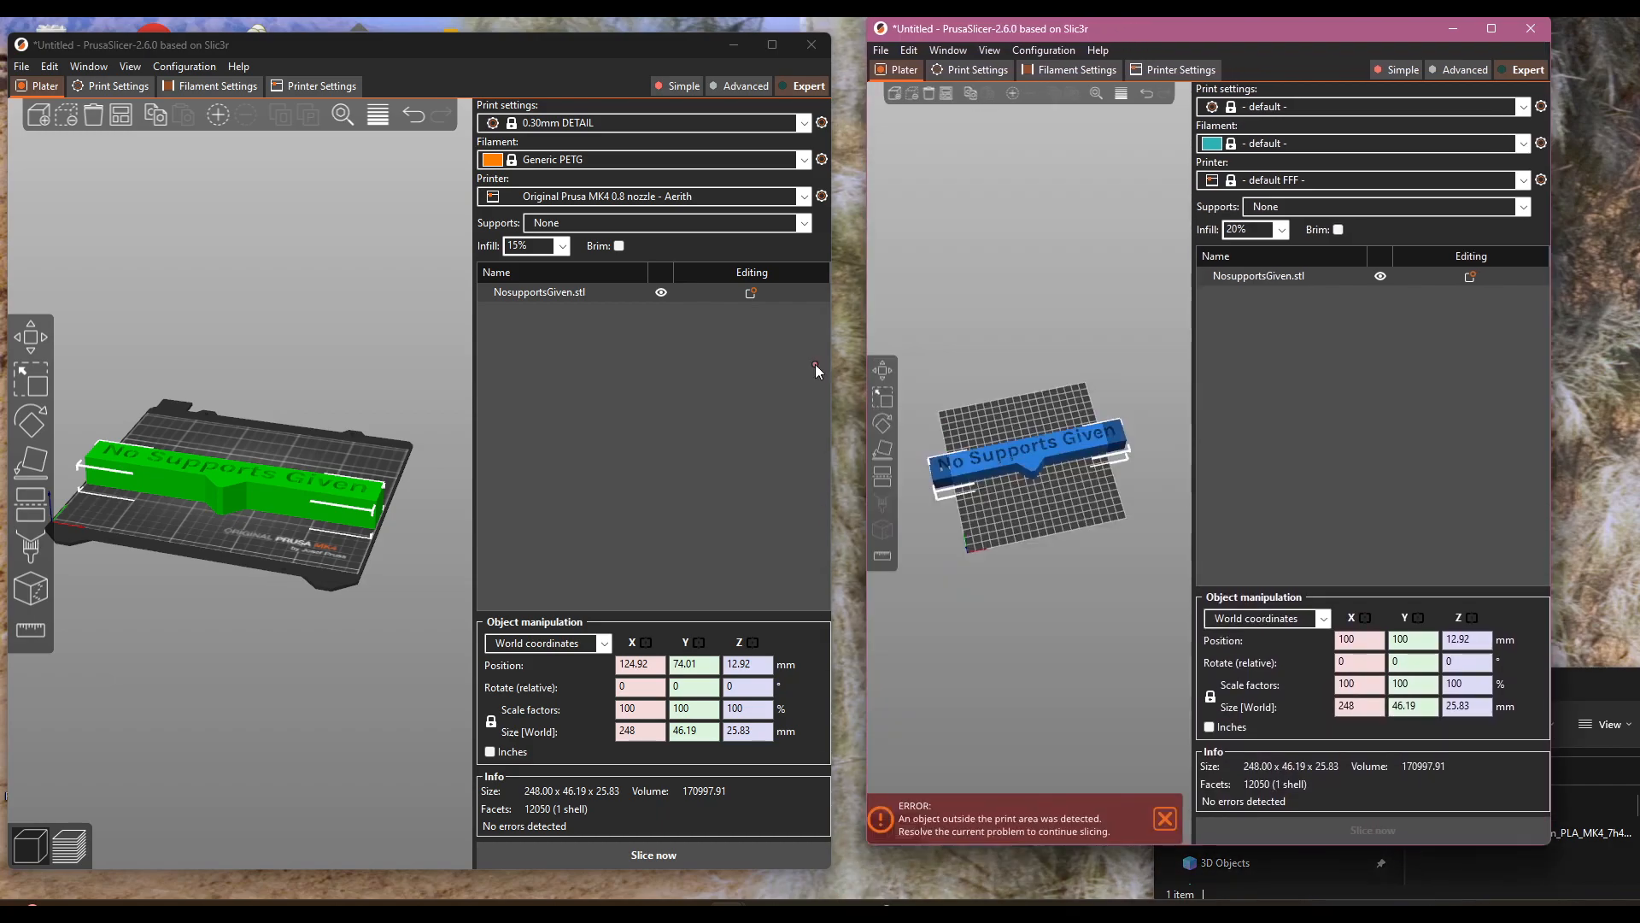
- Import the Robo_Alpaka .gcode config from folder 0 into the second window
left_click(880, 50)
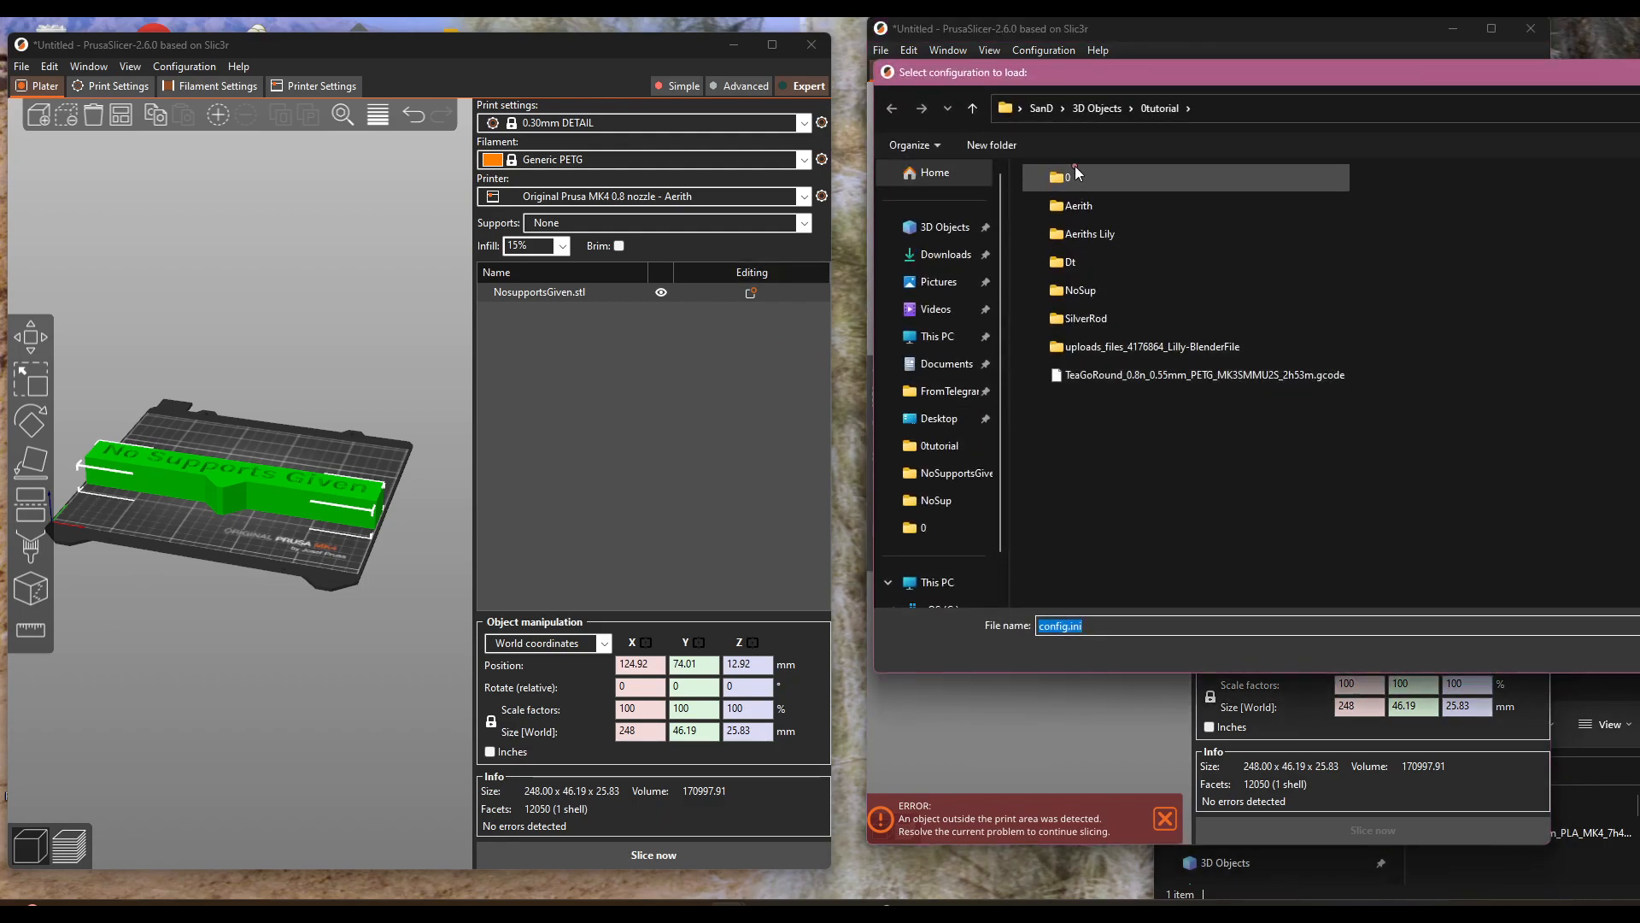
double_click(1065, 176)
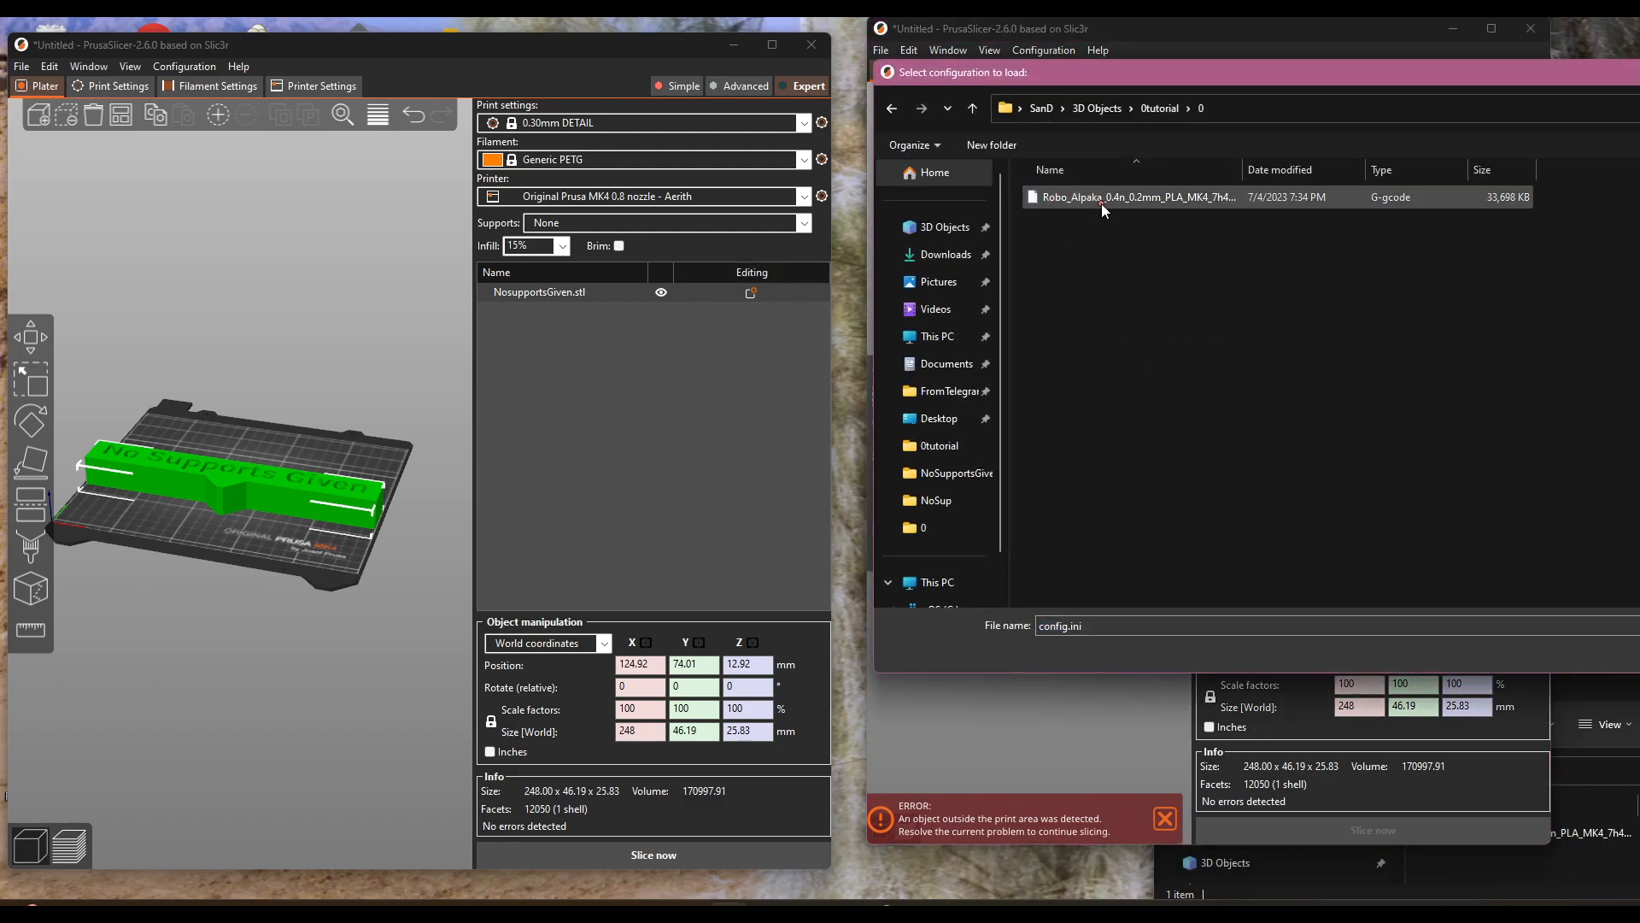
double_click(1132, 196)
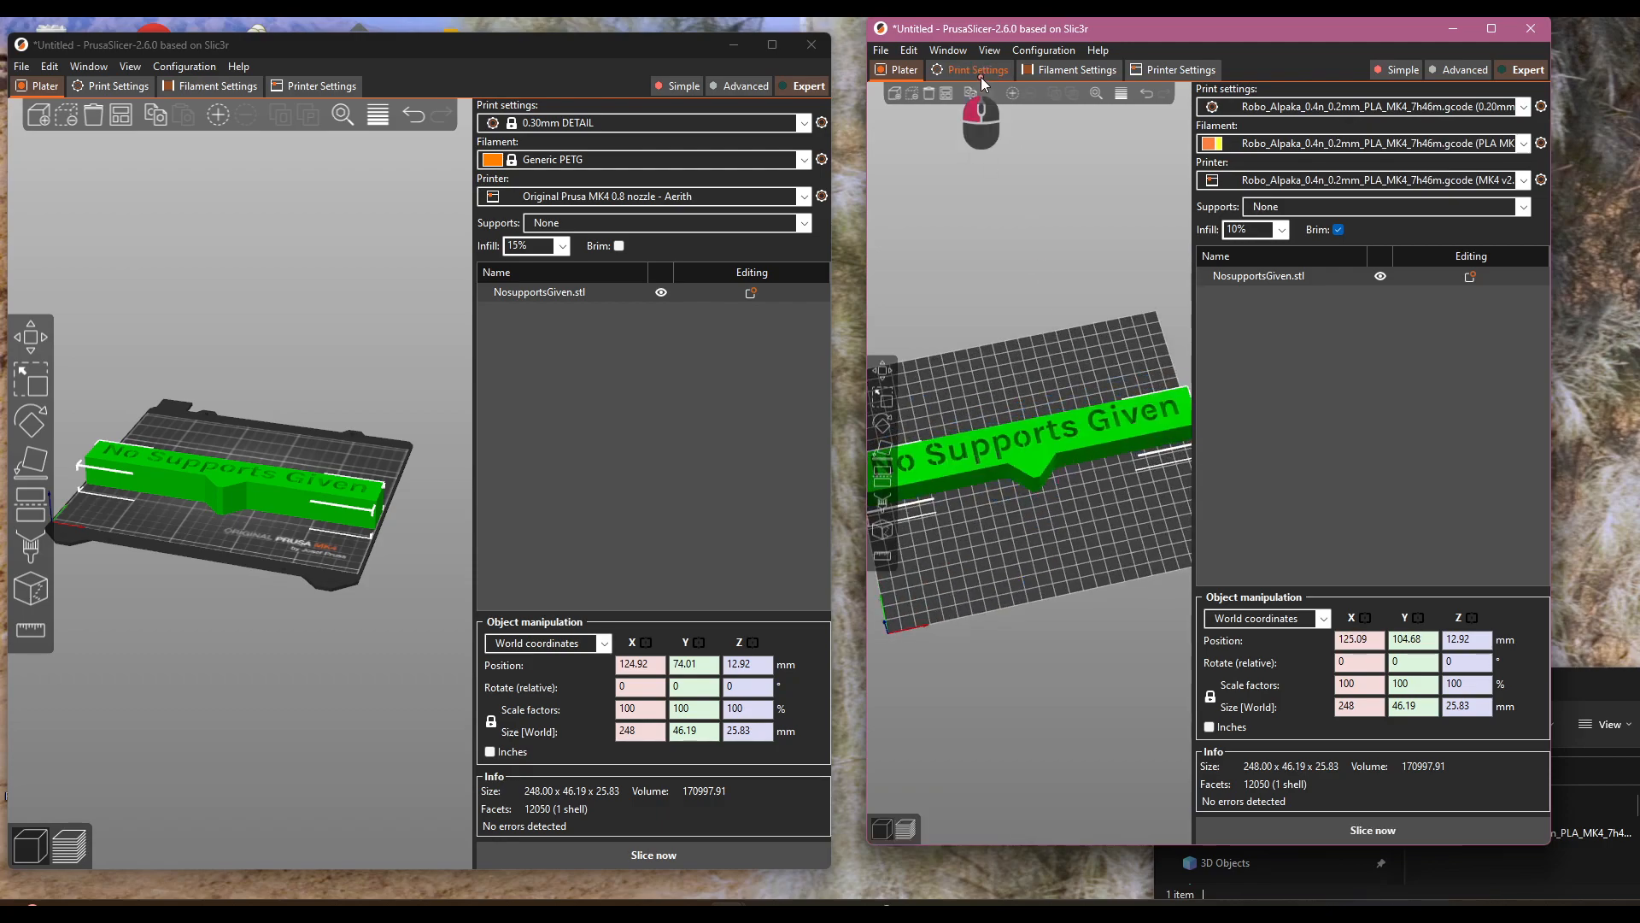
- Show the Layers and perimeters print settings in both windows, 0.3 mm versus 0.2 mm layers
left_click(118, 86)
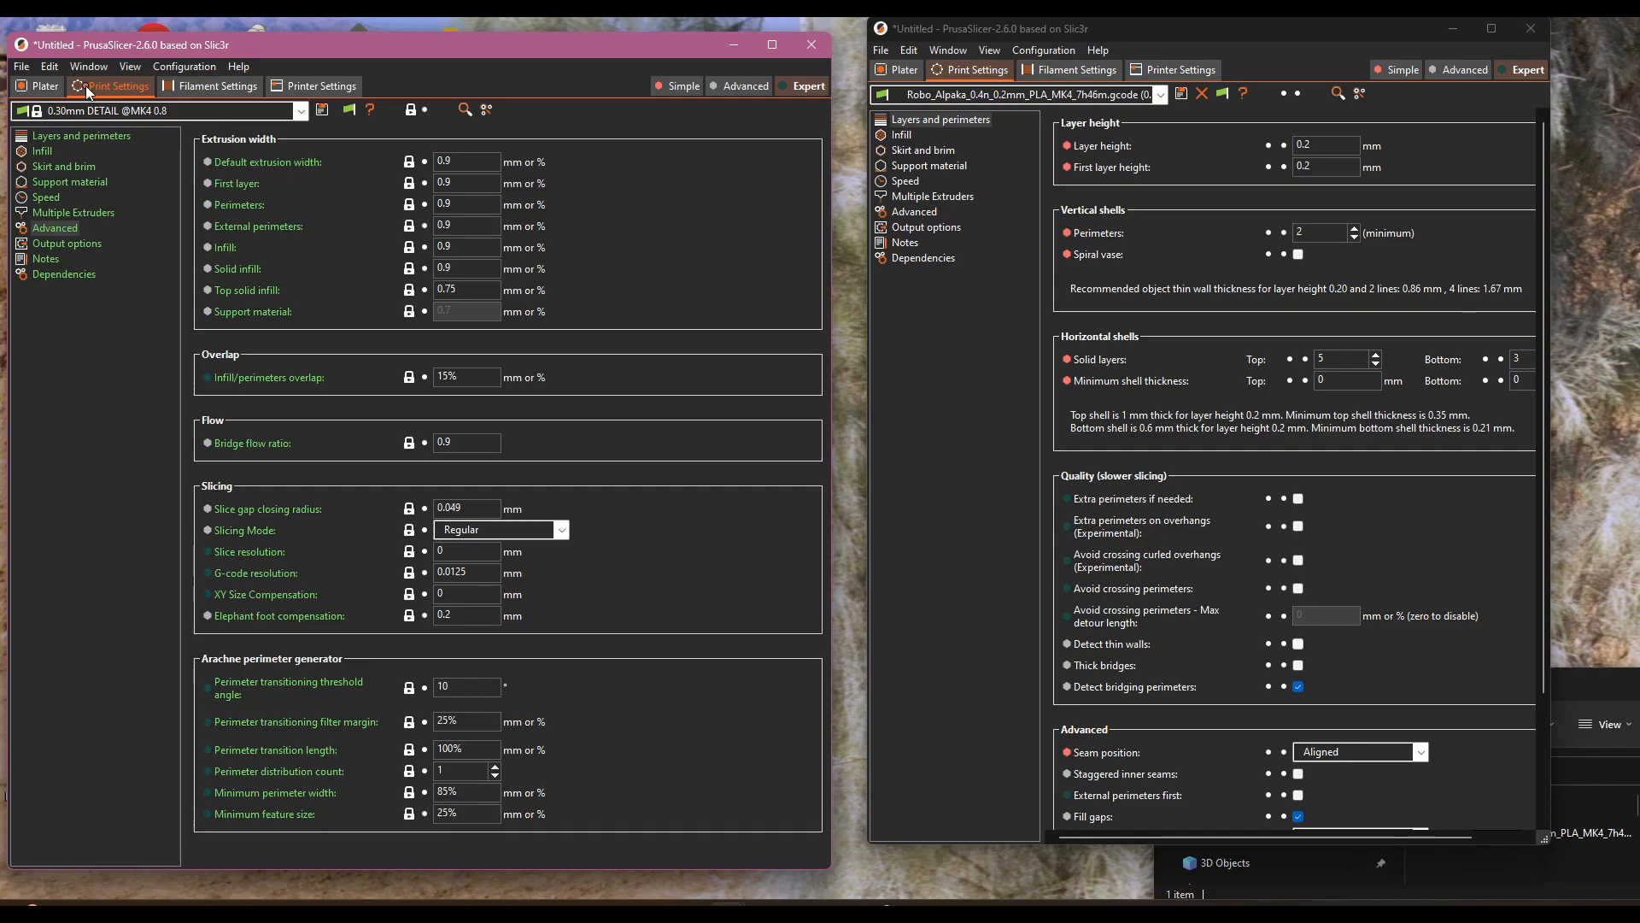
left_click(80, 135)
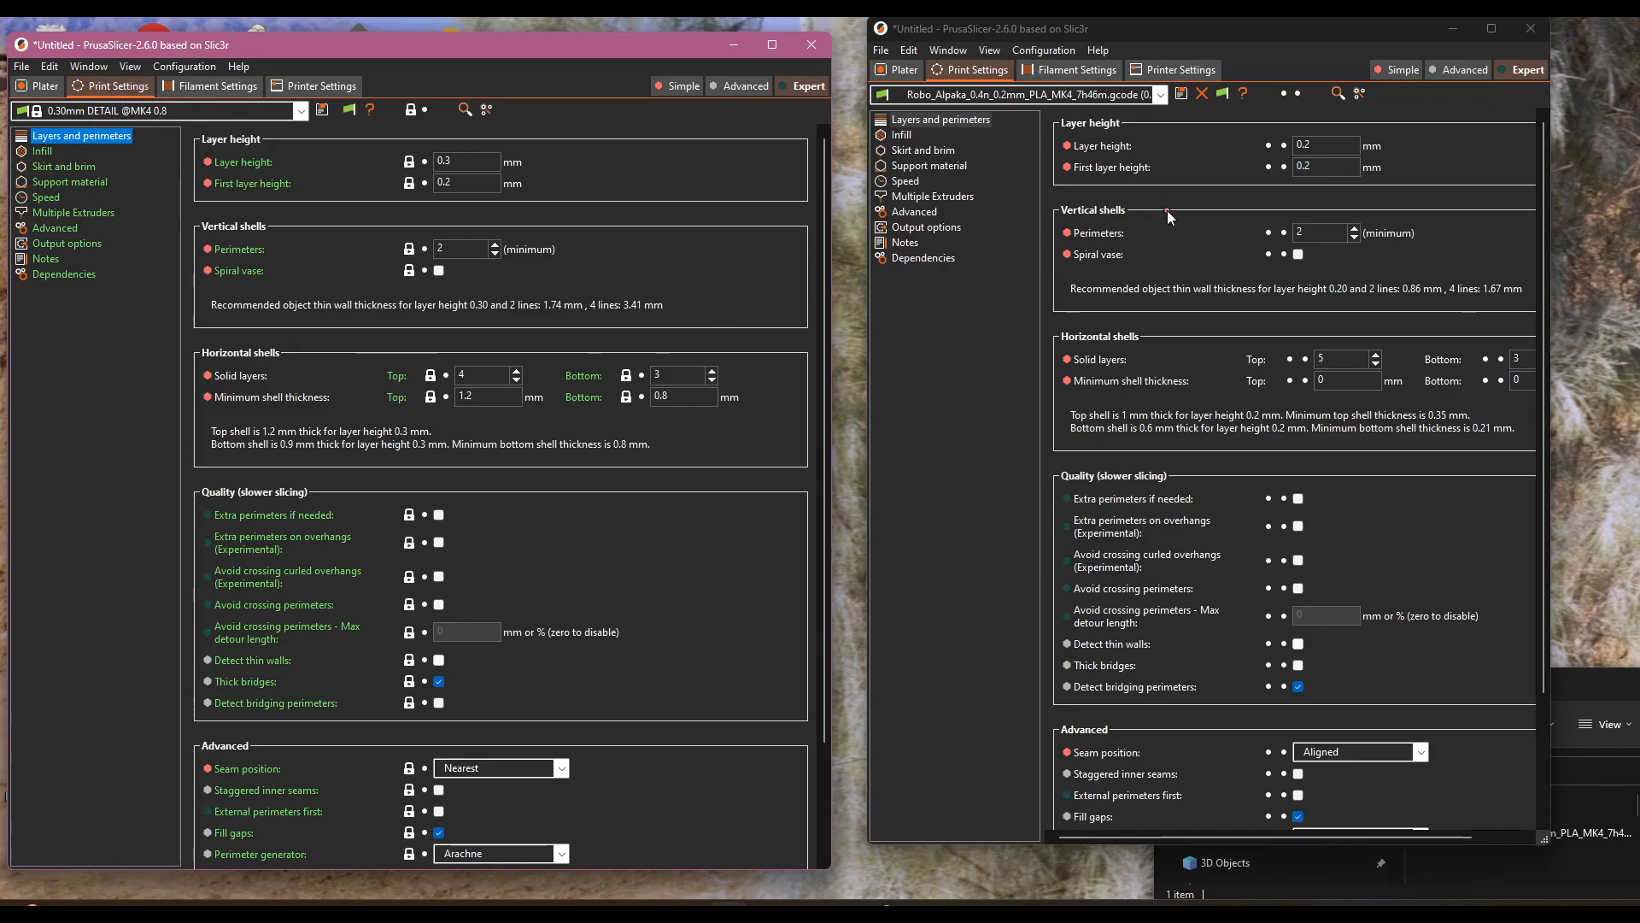
mouse_move(55, 418)
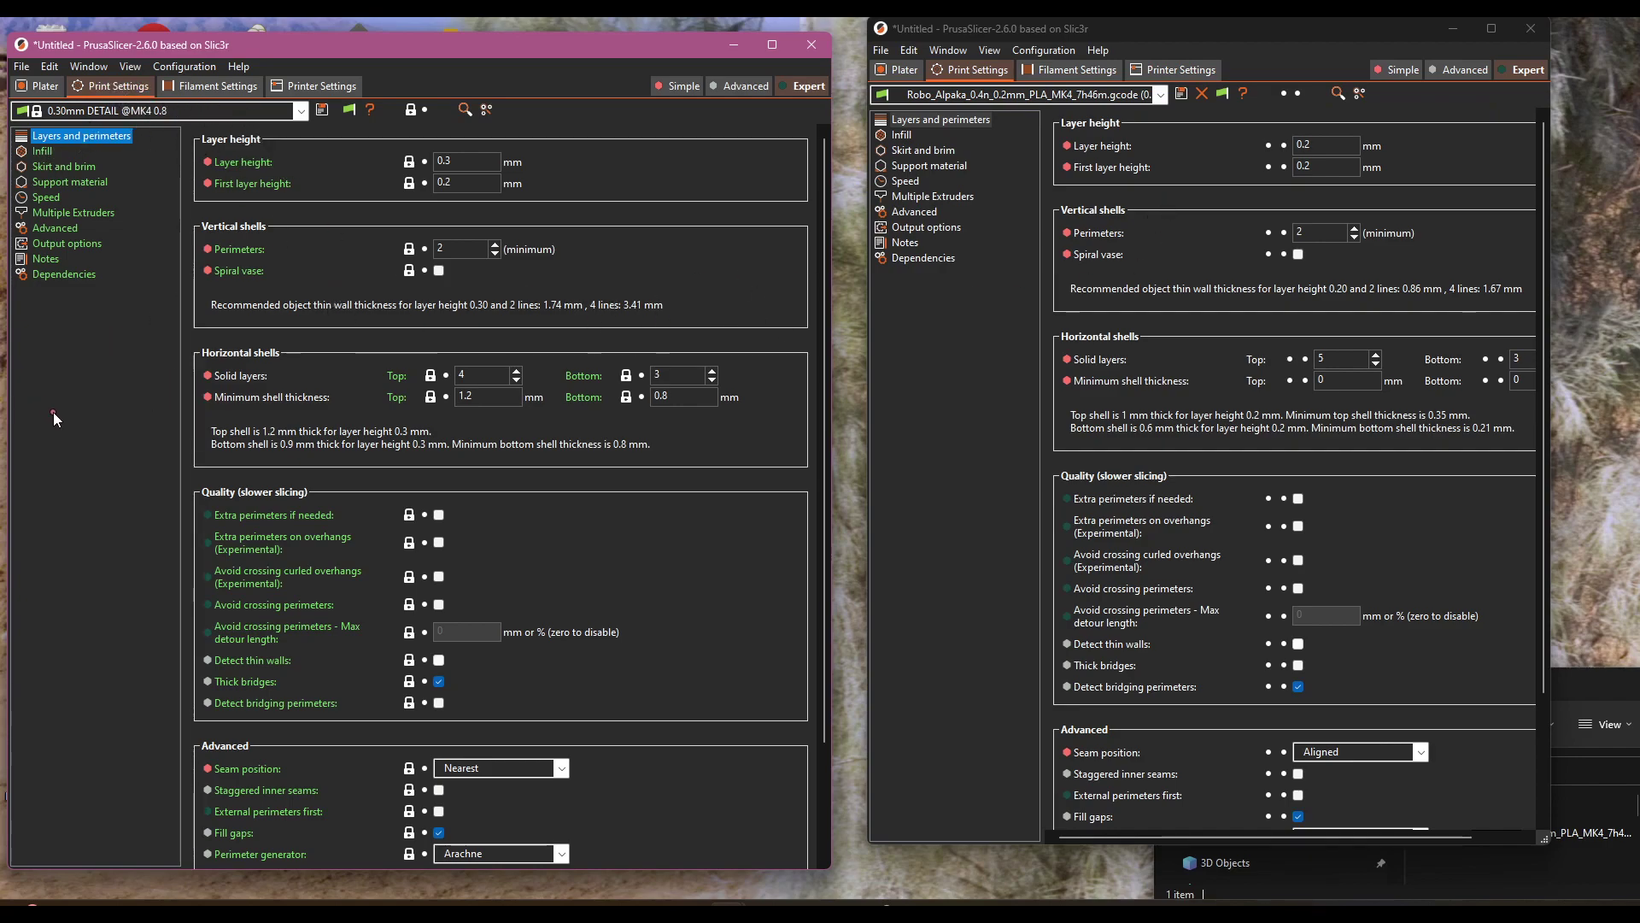
mouse_move(716, 265)
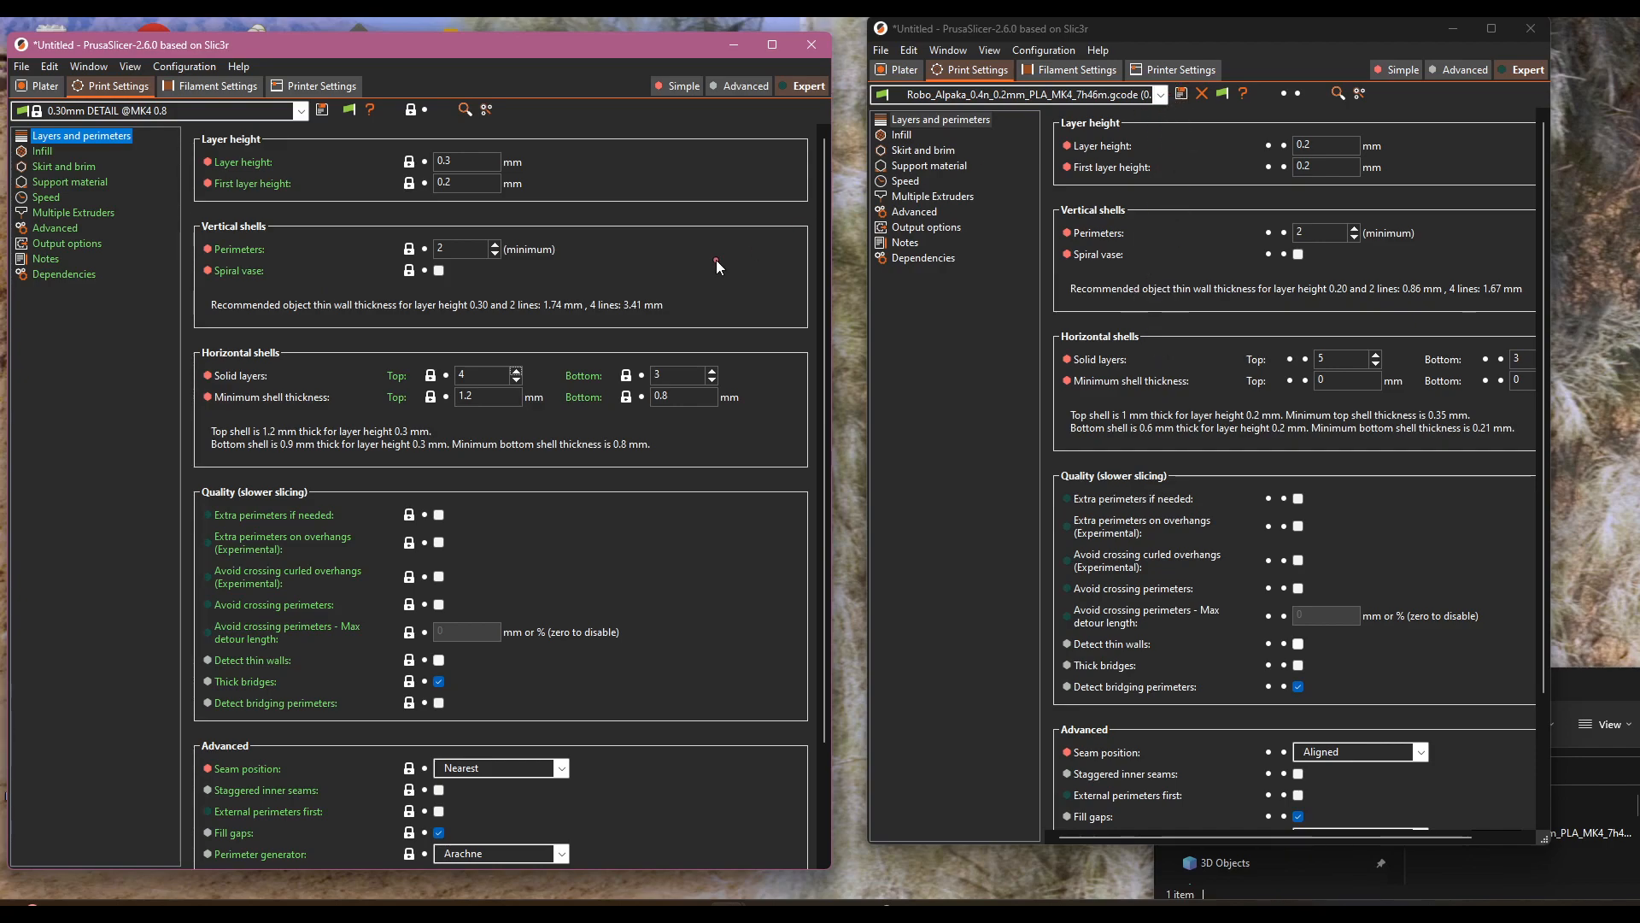
- Show Extruder 1 retraction settings in both windows' printer profiles for comparison
left_click(215, 85)
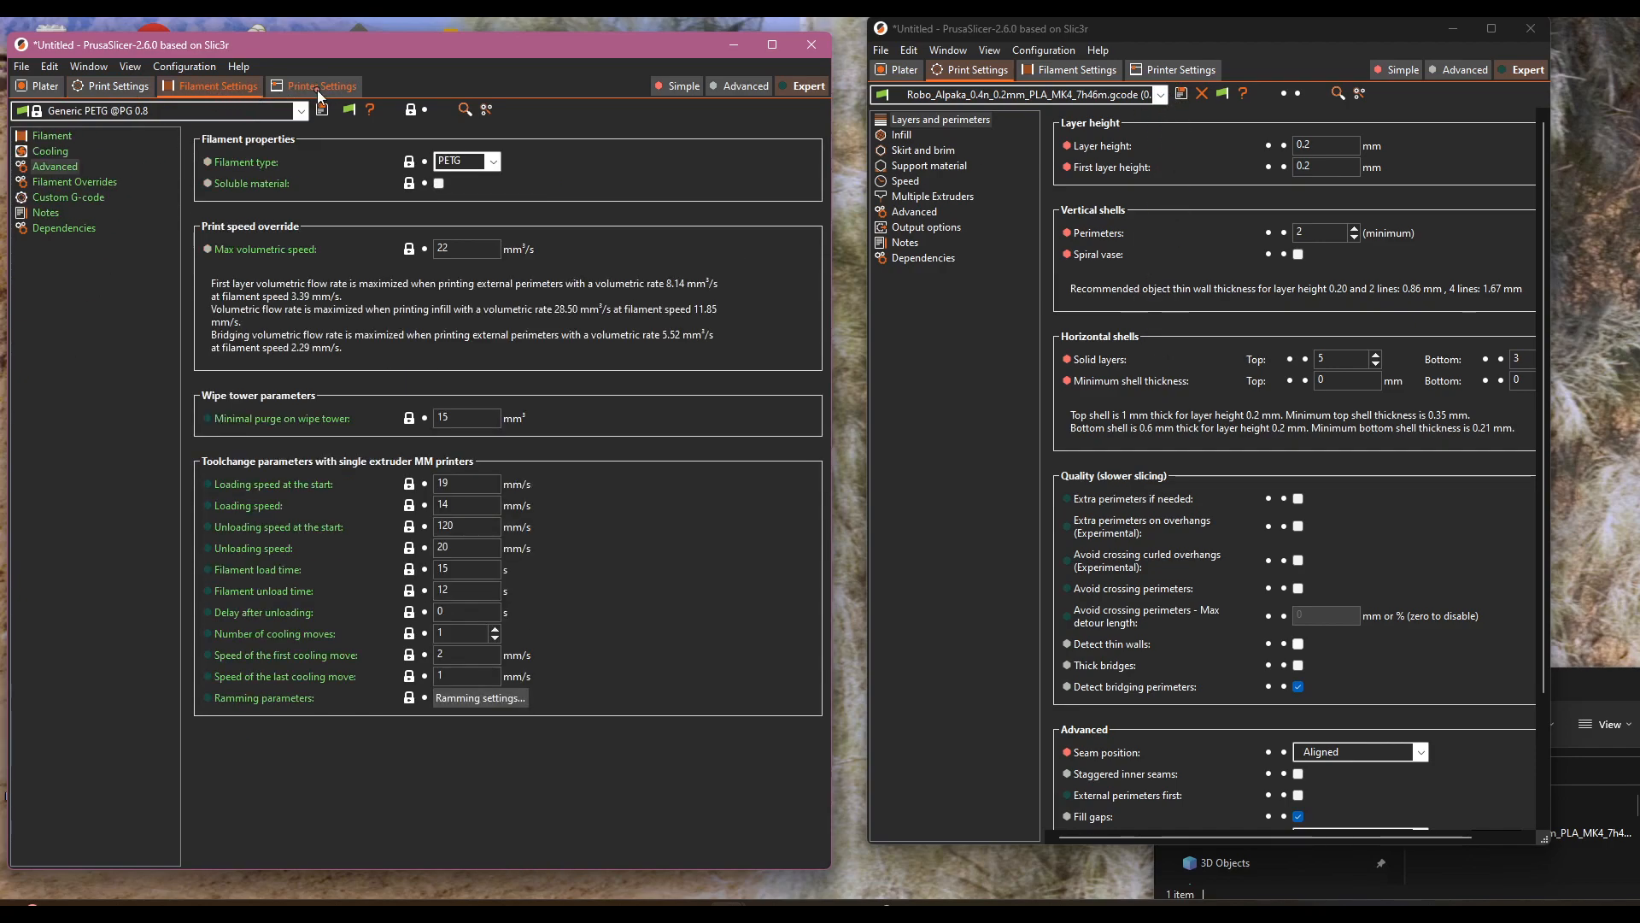
left_click(321, 86)
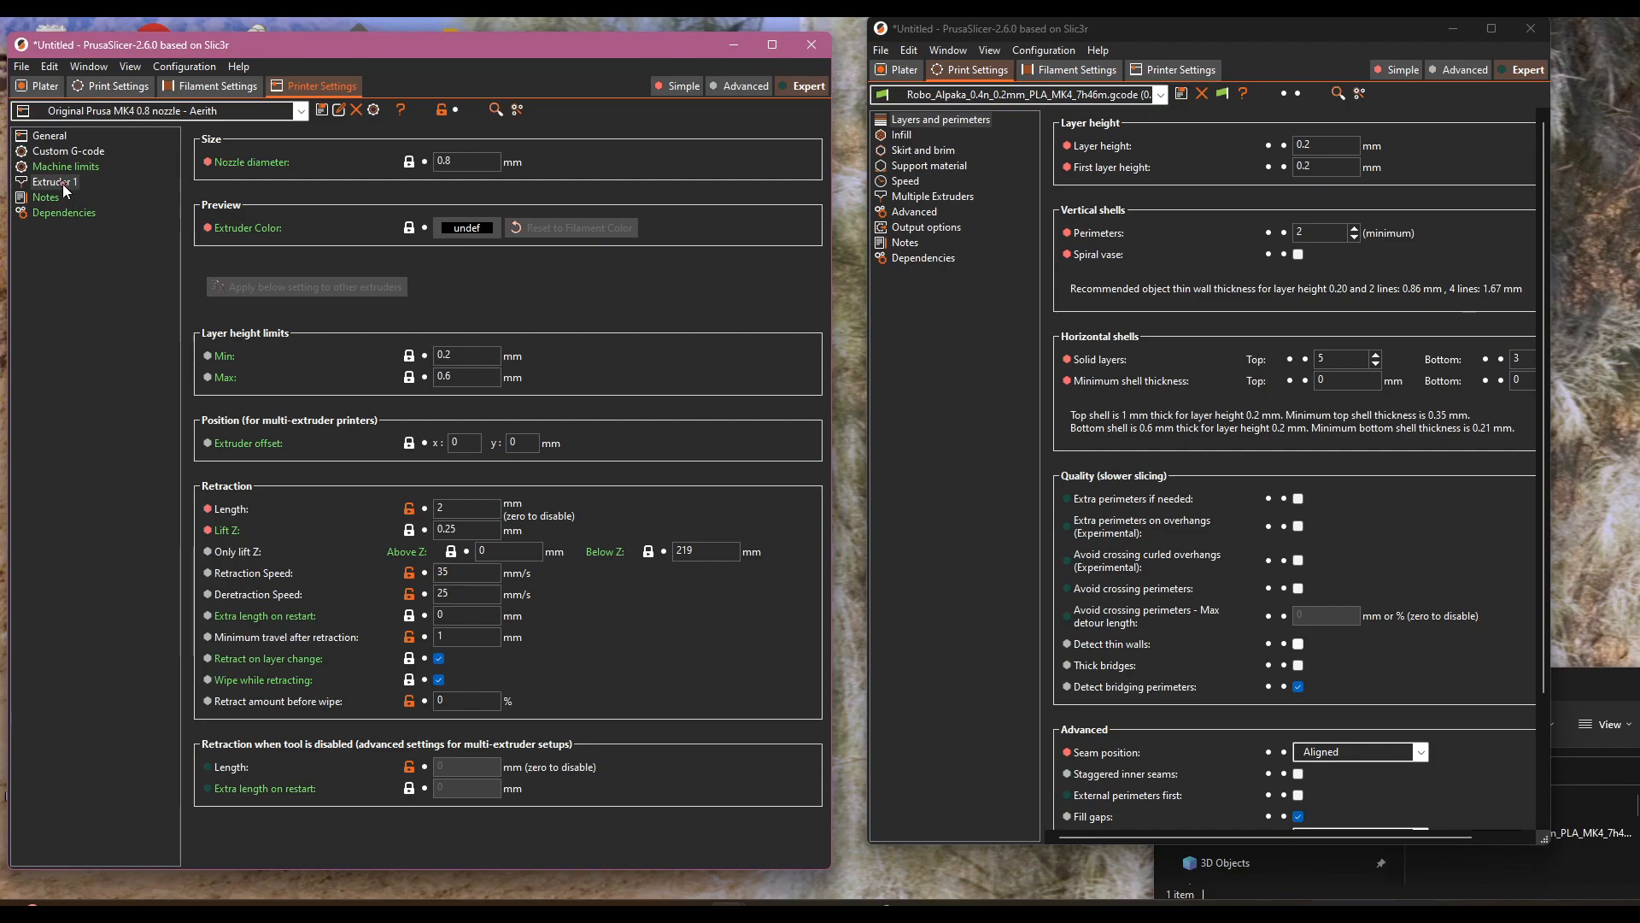
left_click(1180, 68)
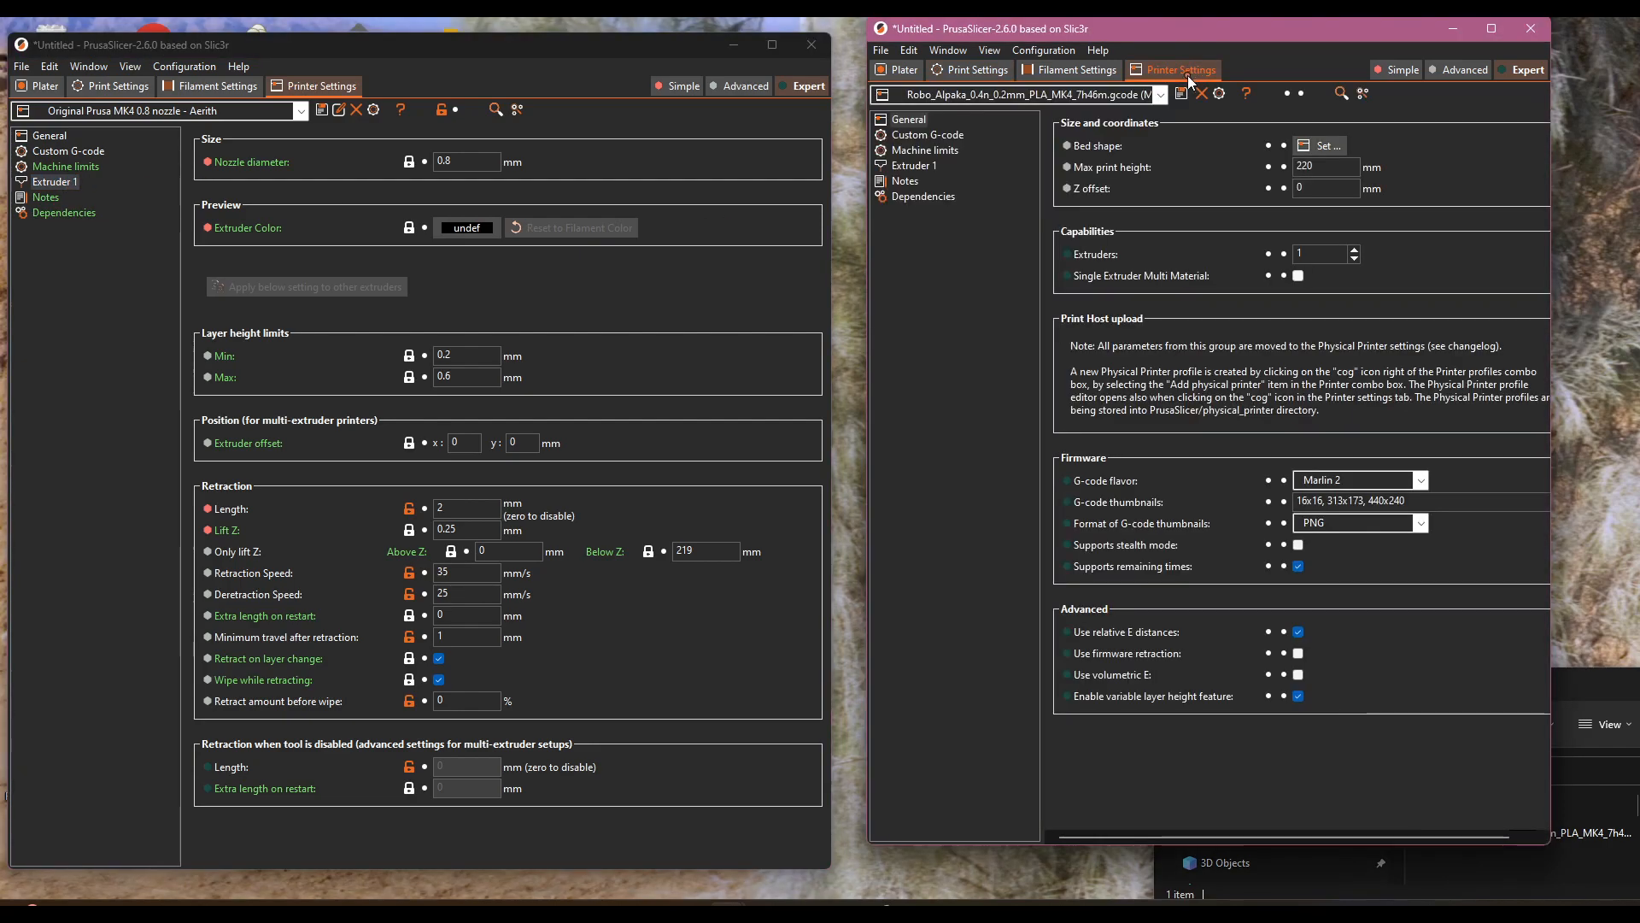
mouse_move(920, 176)
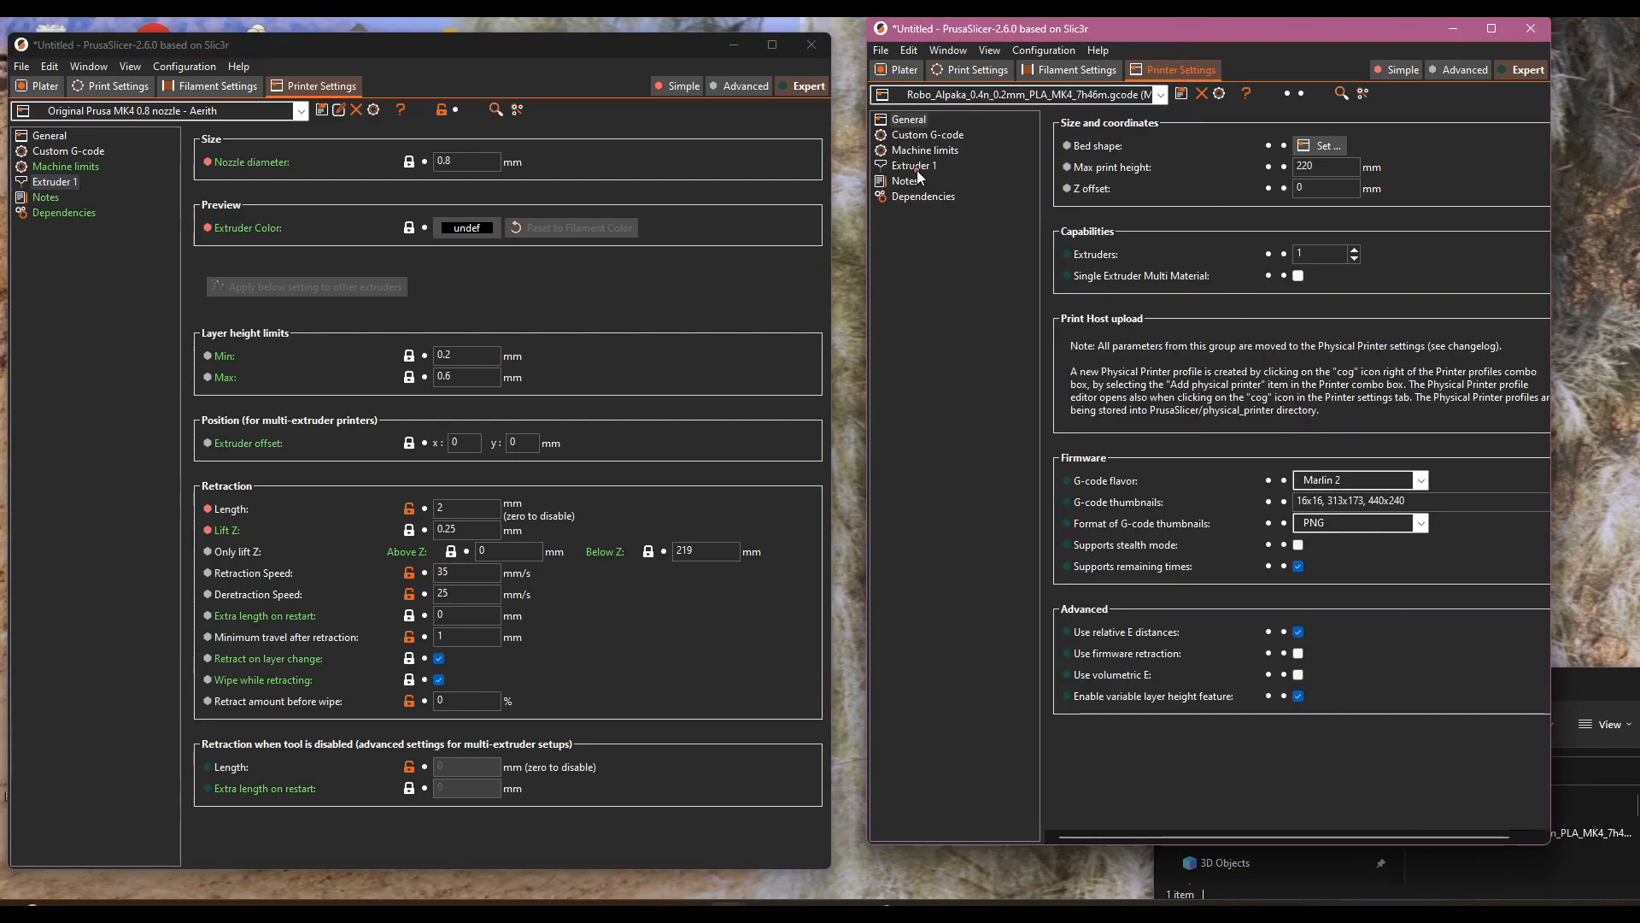
left_click(915, 166)
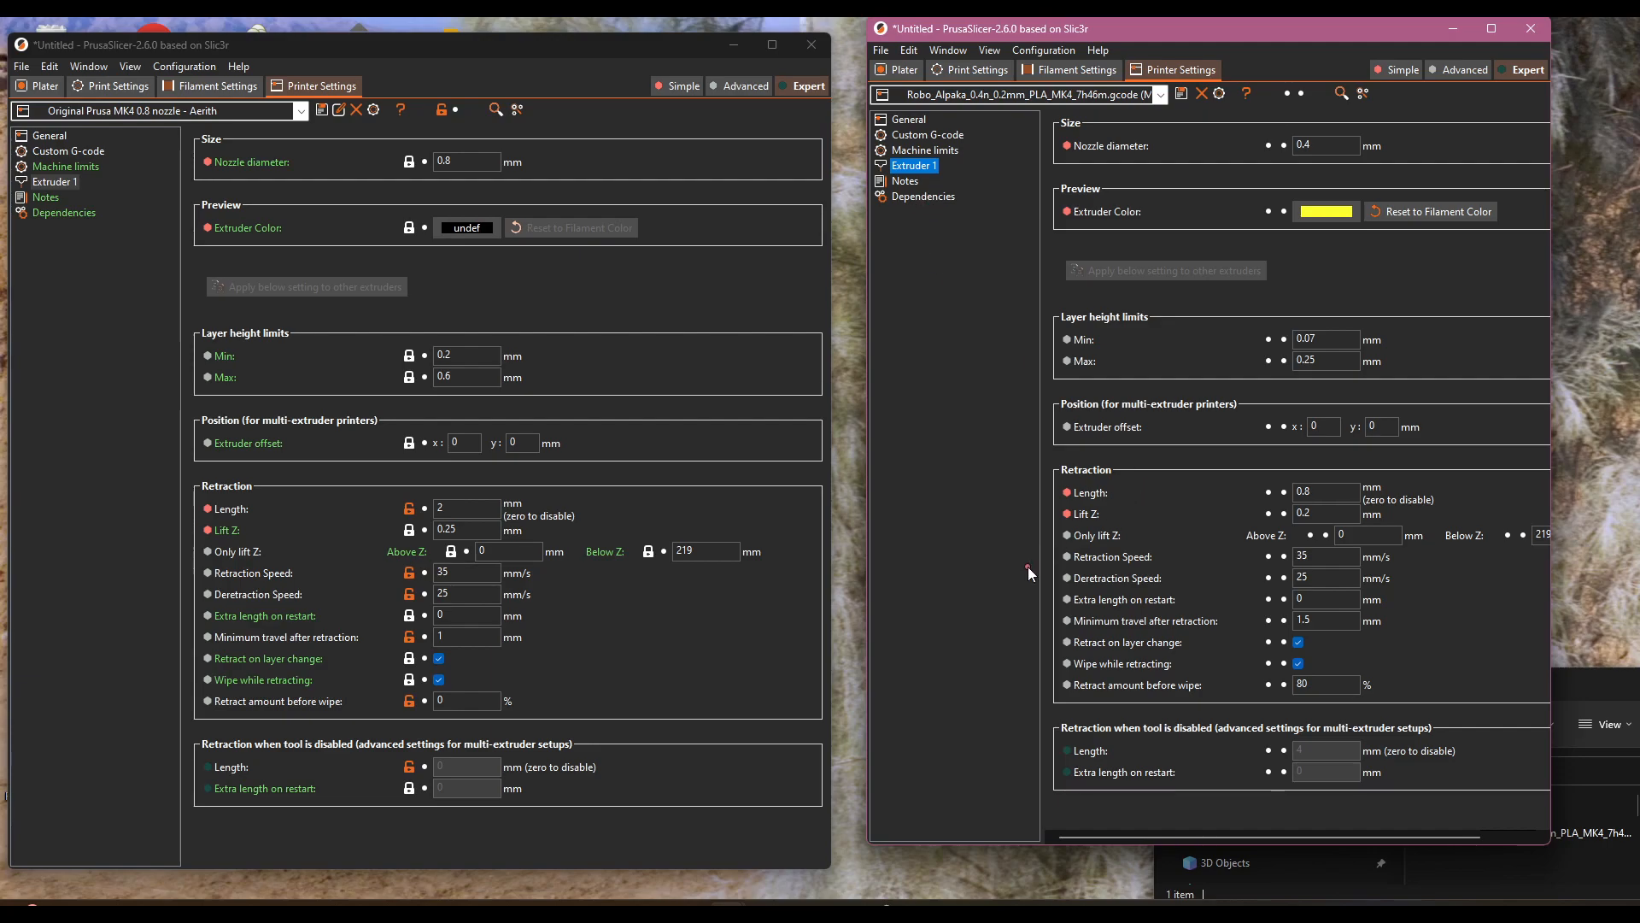
mouse_move(1431, 604)
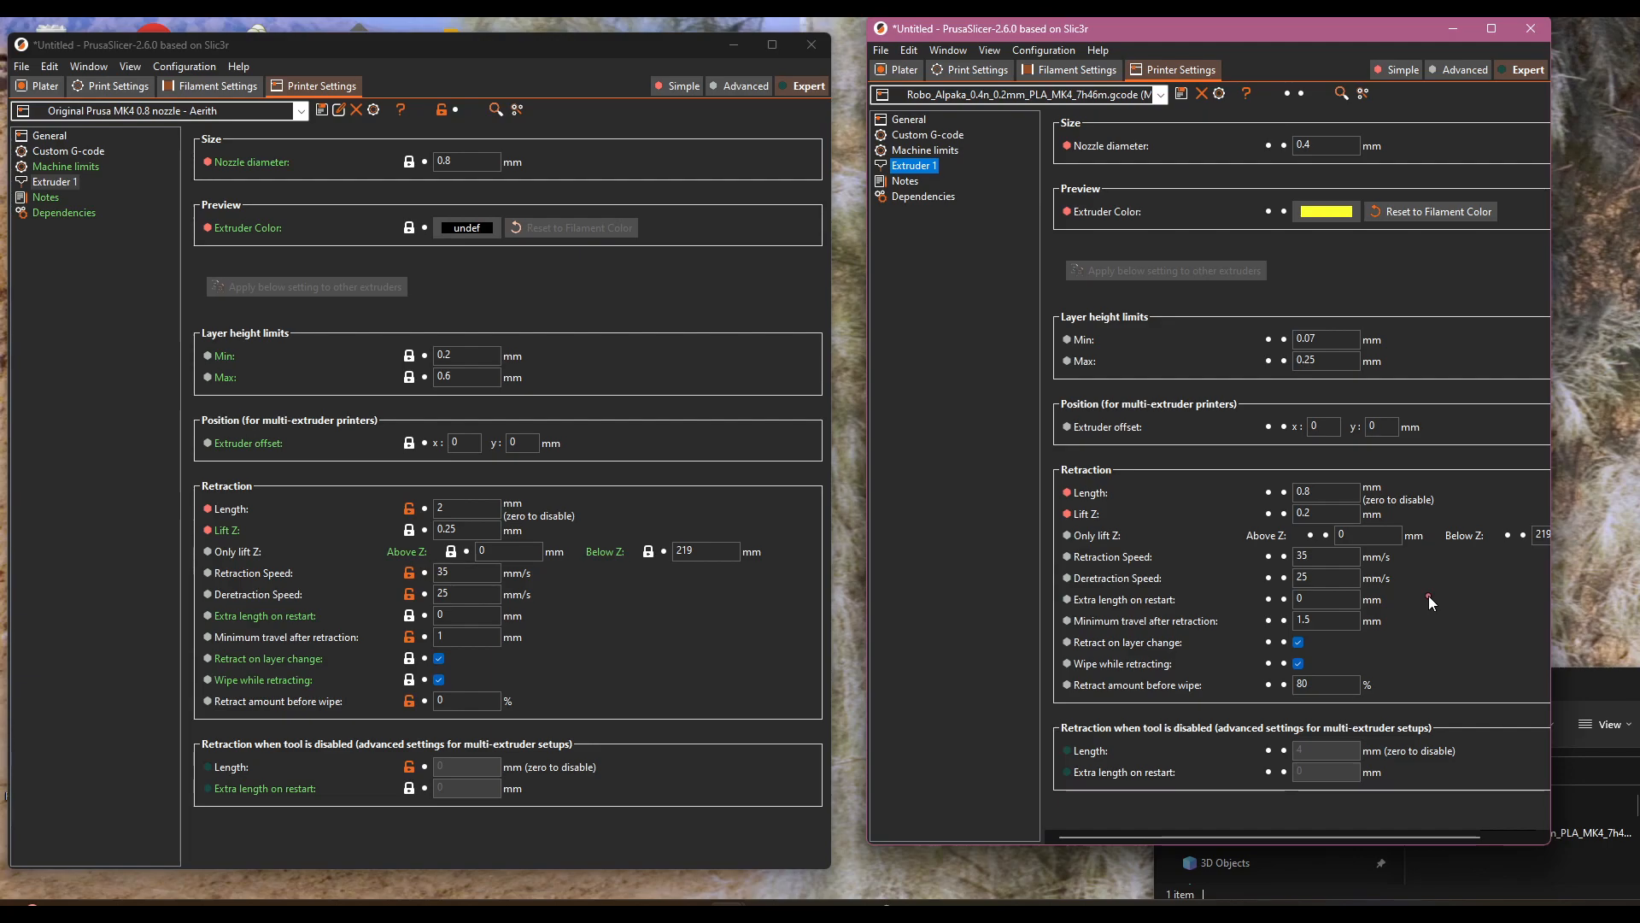
mouse_move(1415, 515)
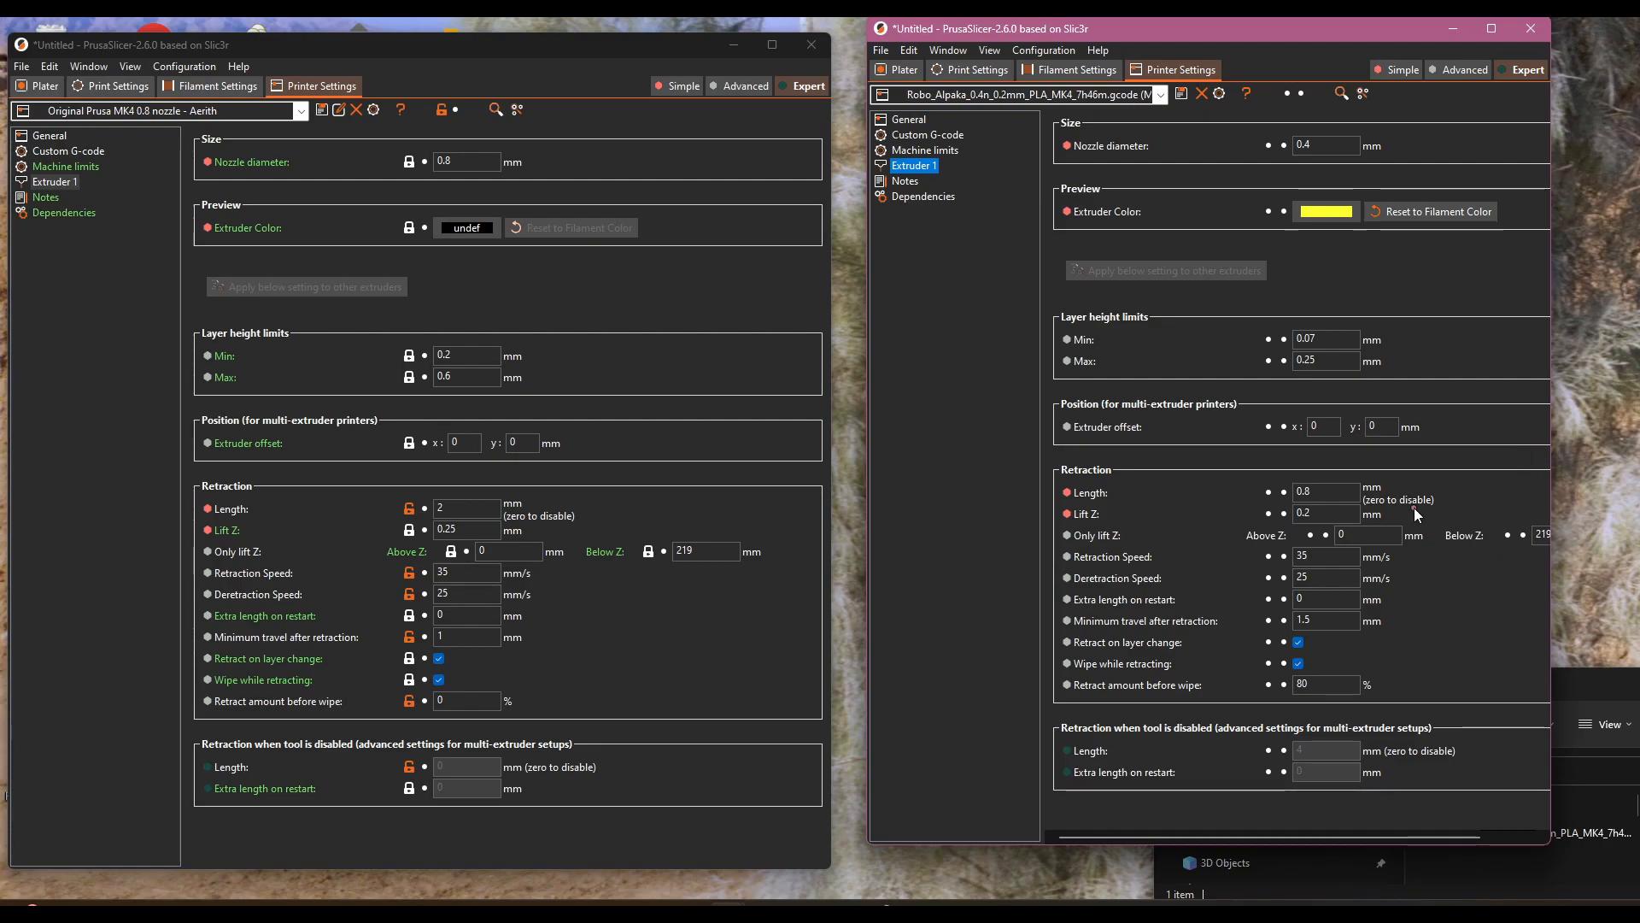
mouse_move(733, 642)
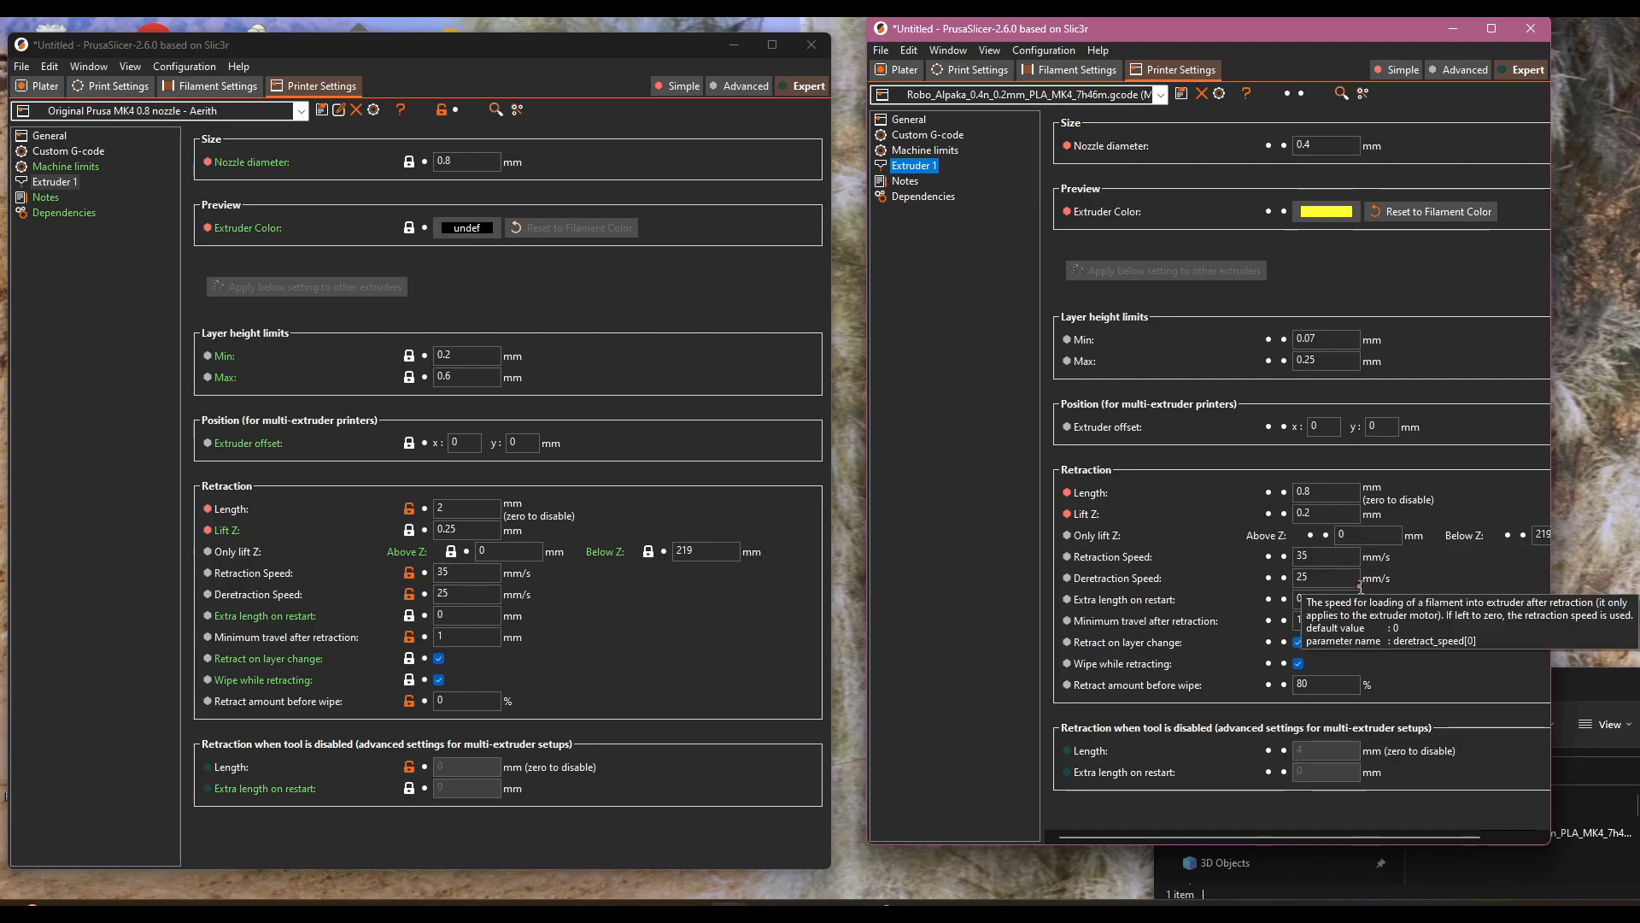
mouse_move(1374, 598)
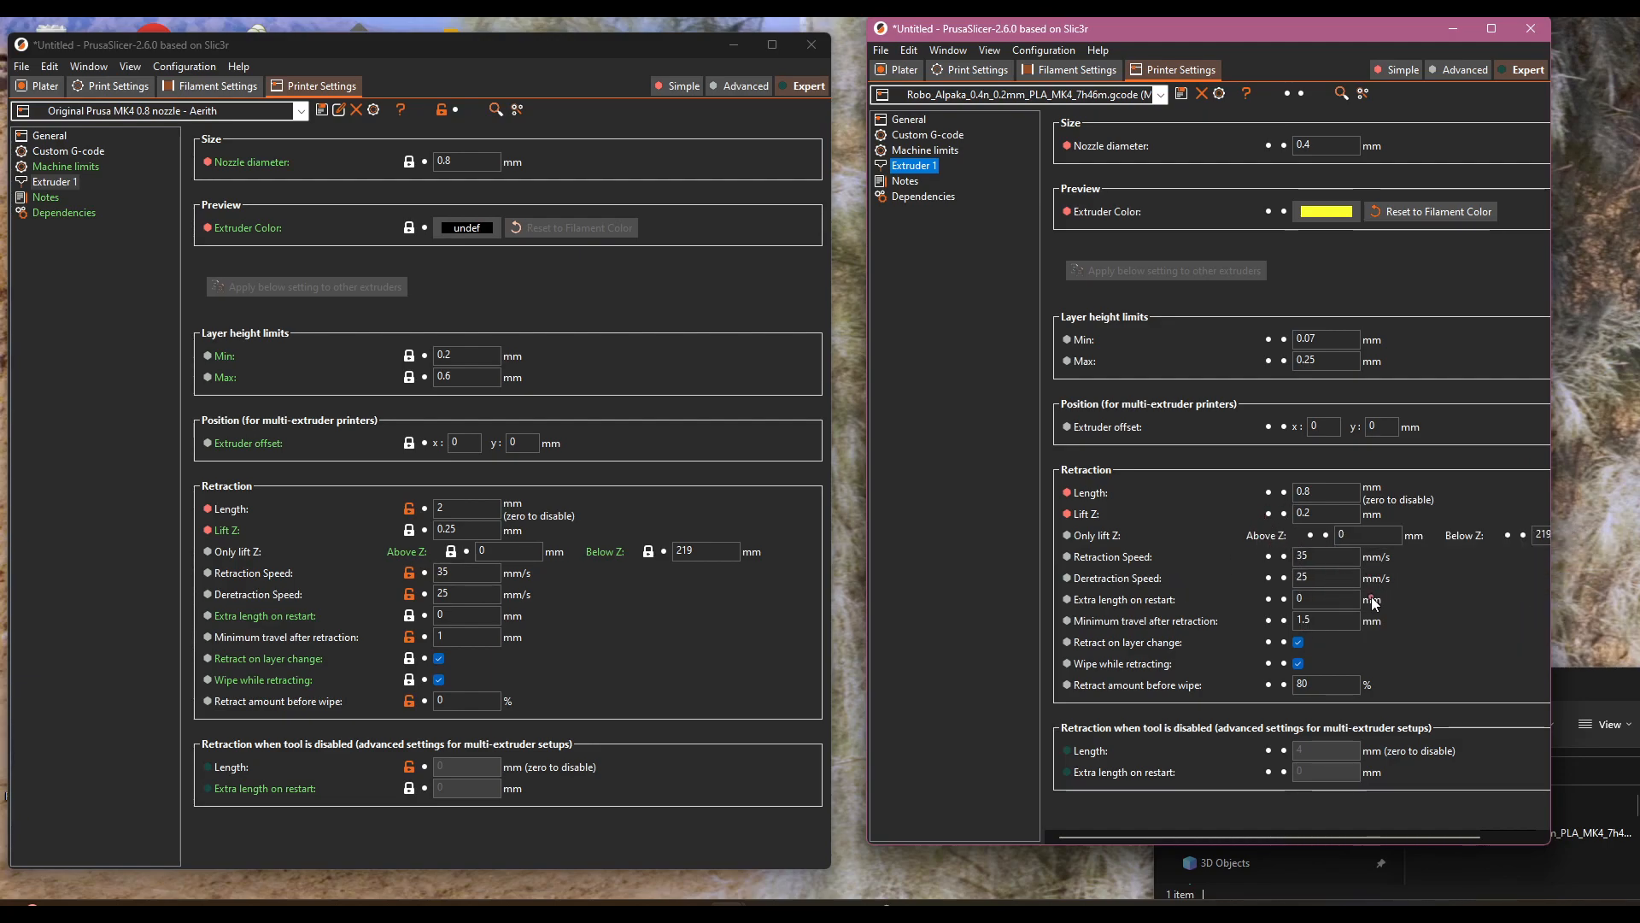
mouse_move(1276, 432)
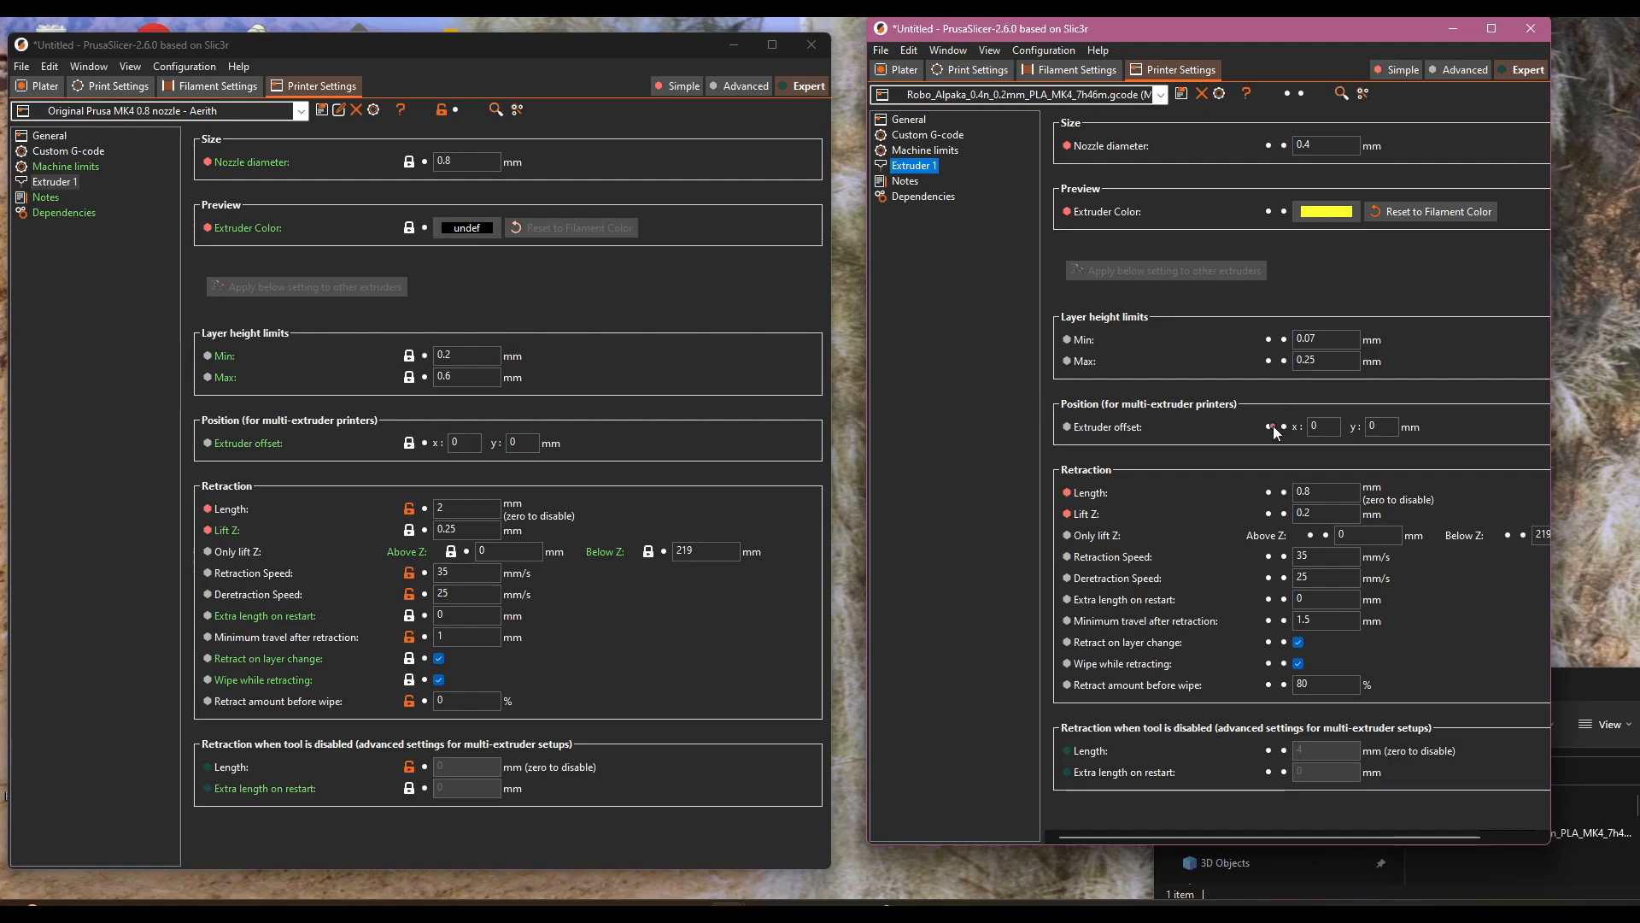
mouse_move(408, 356)
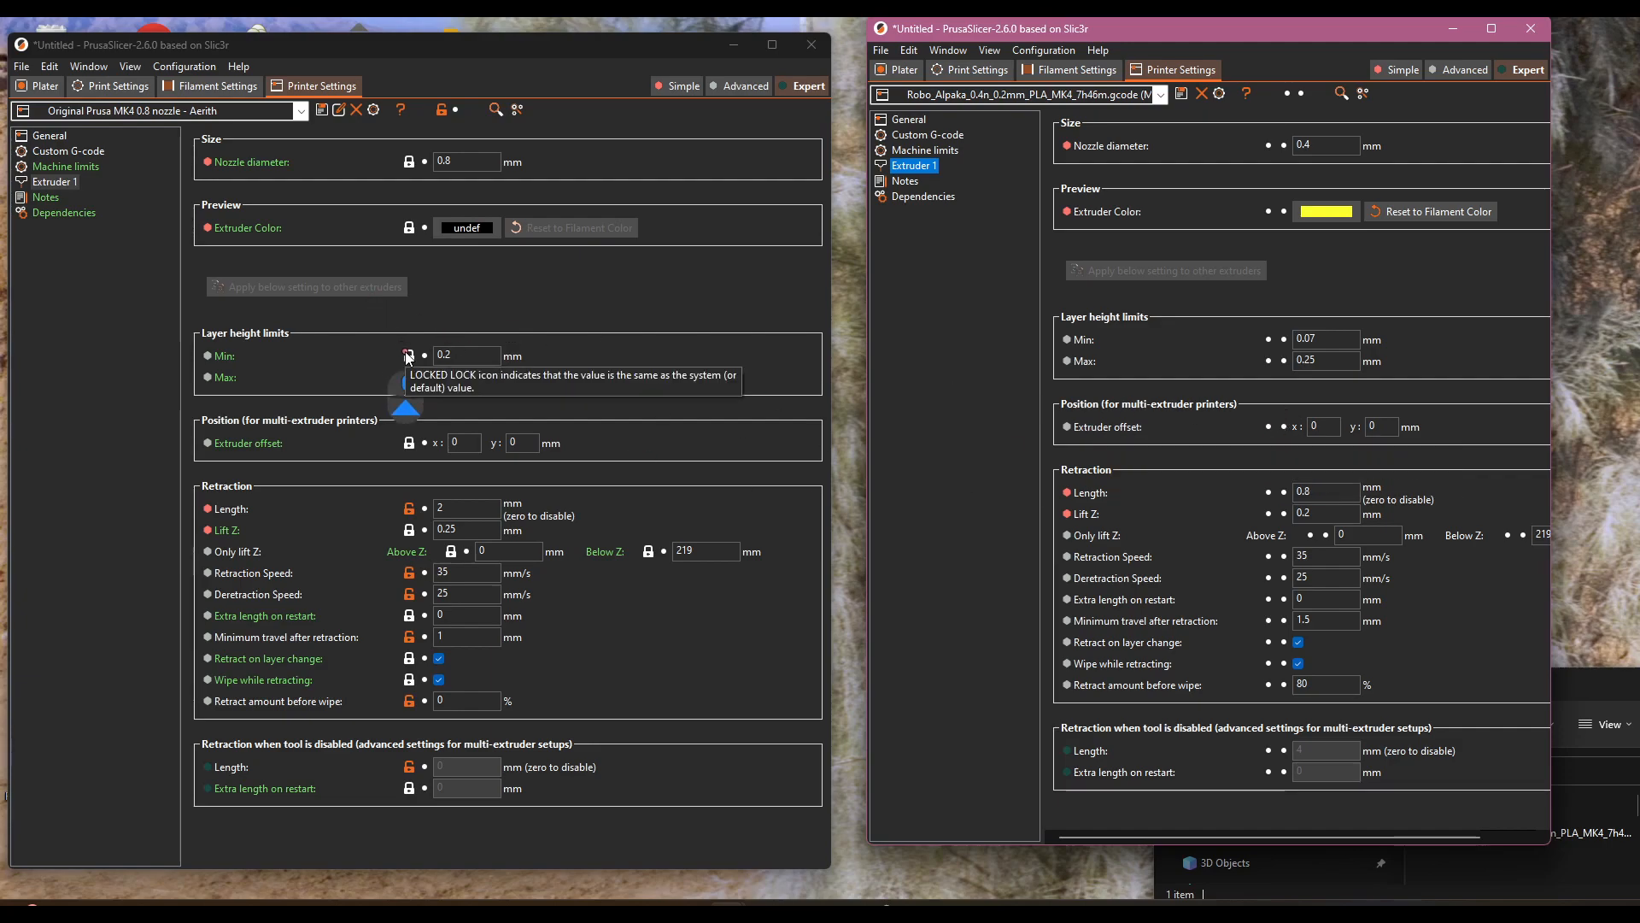
- Return the first window to its Generic PETG filament settings
left_click(215, 86)
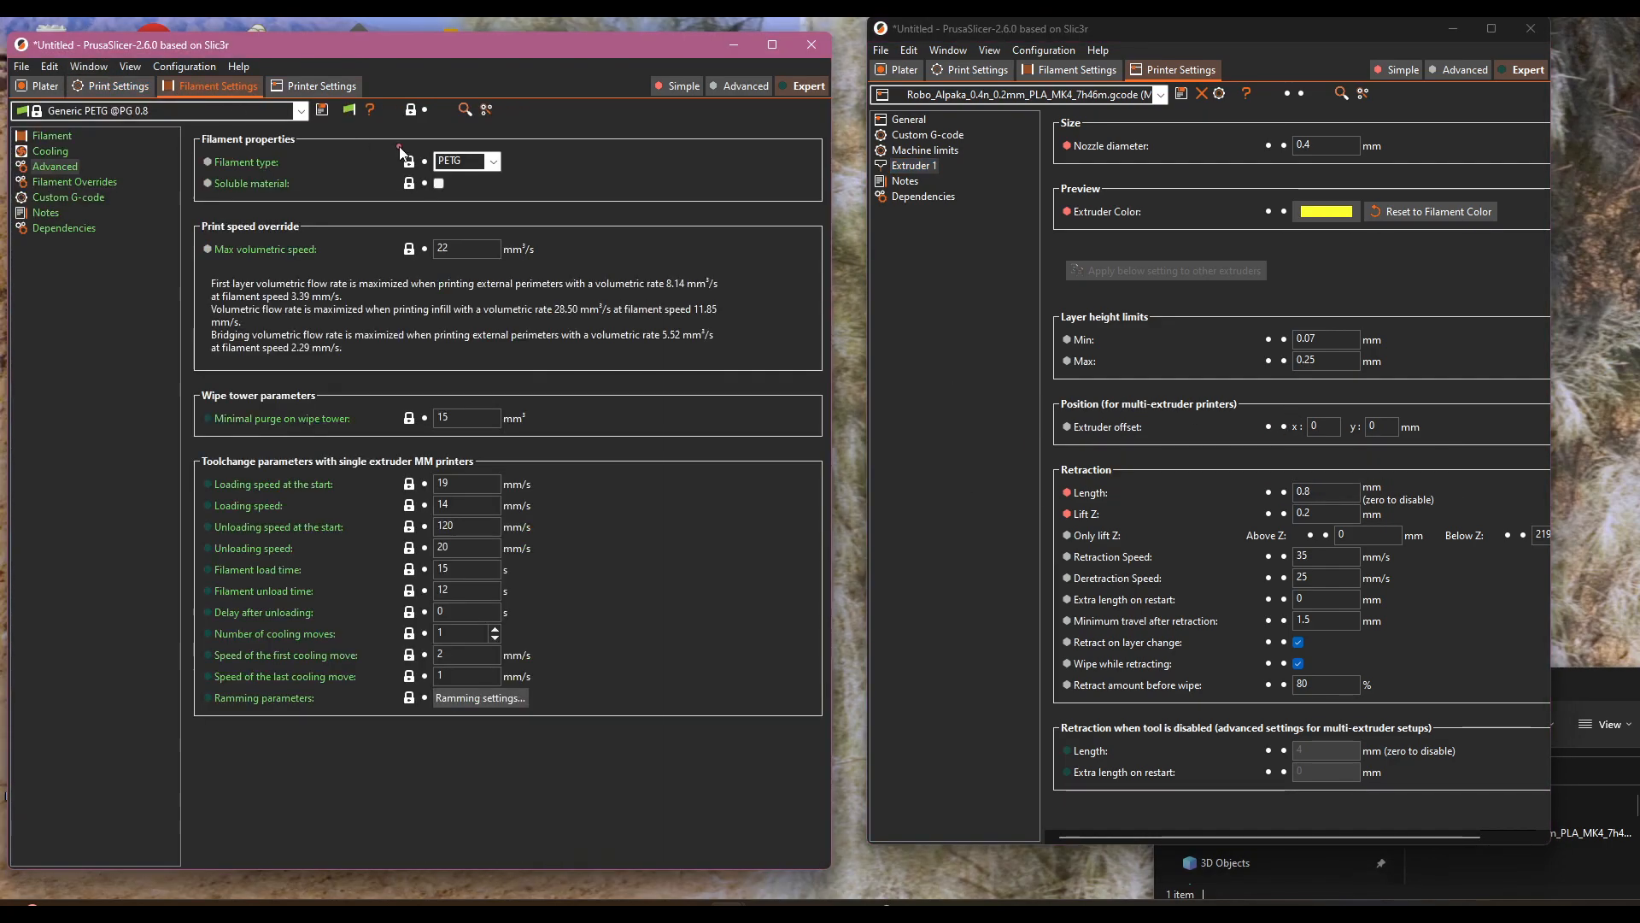
- Compare both filament profiles' temperatures, then return the windows to the plater view
left_click(1074, 69)
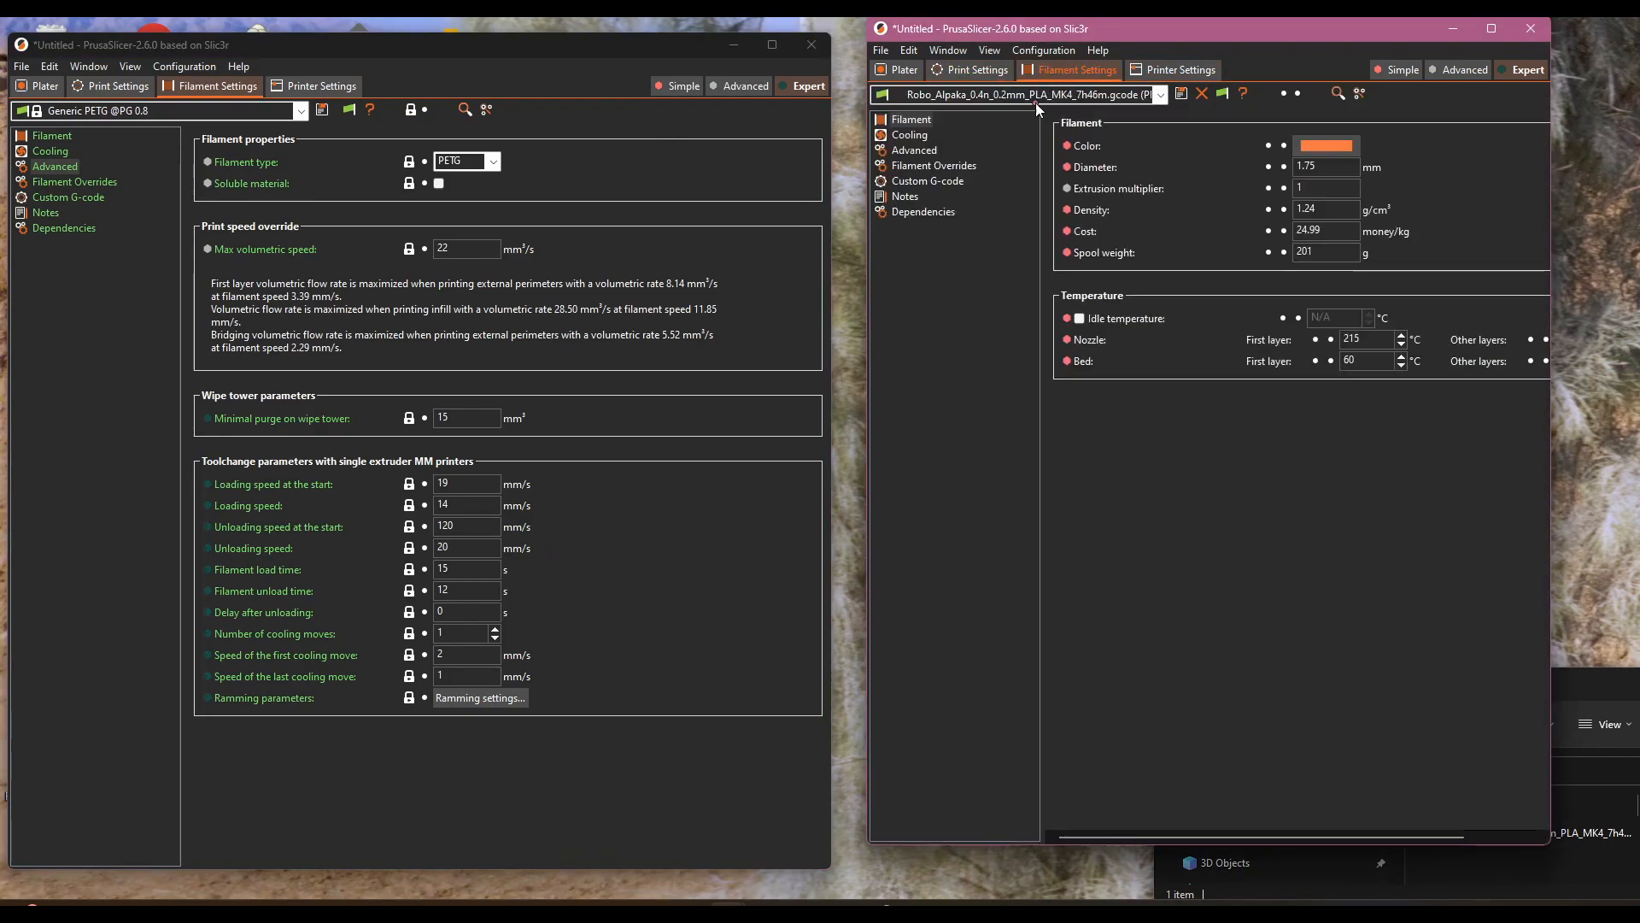
left_click(51, 137)
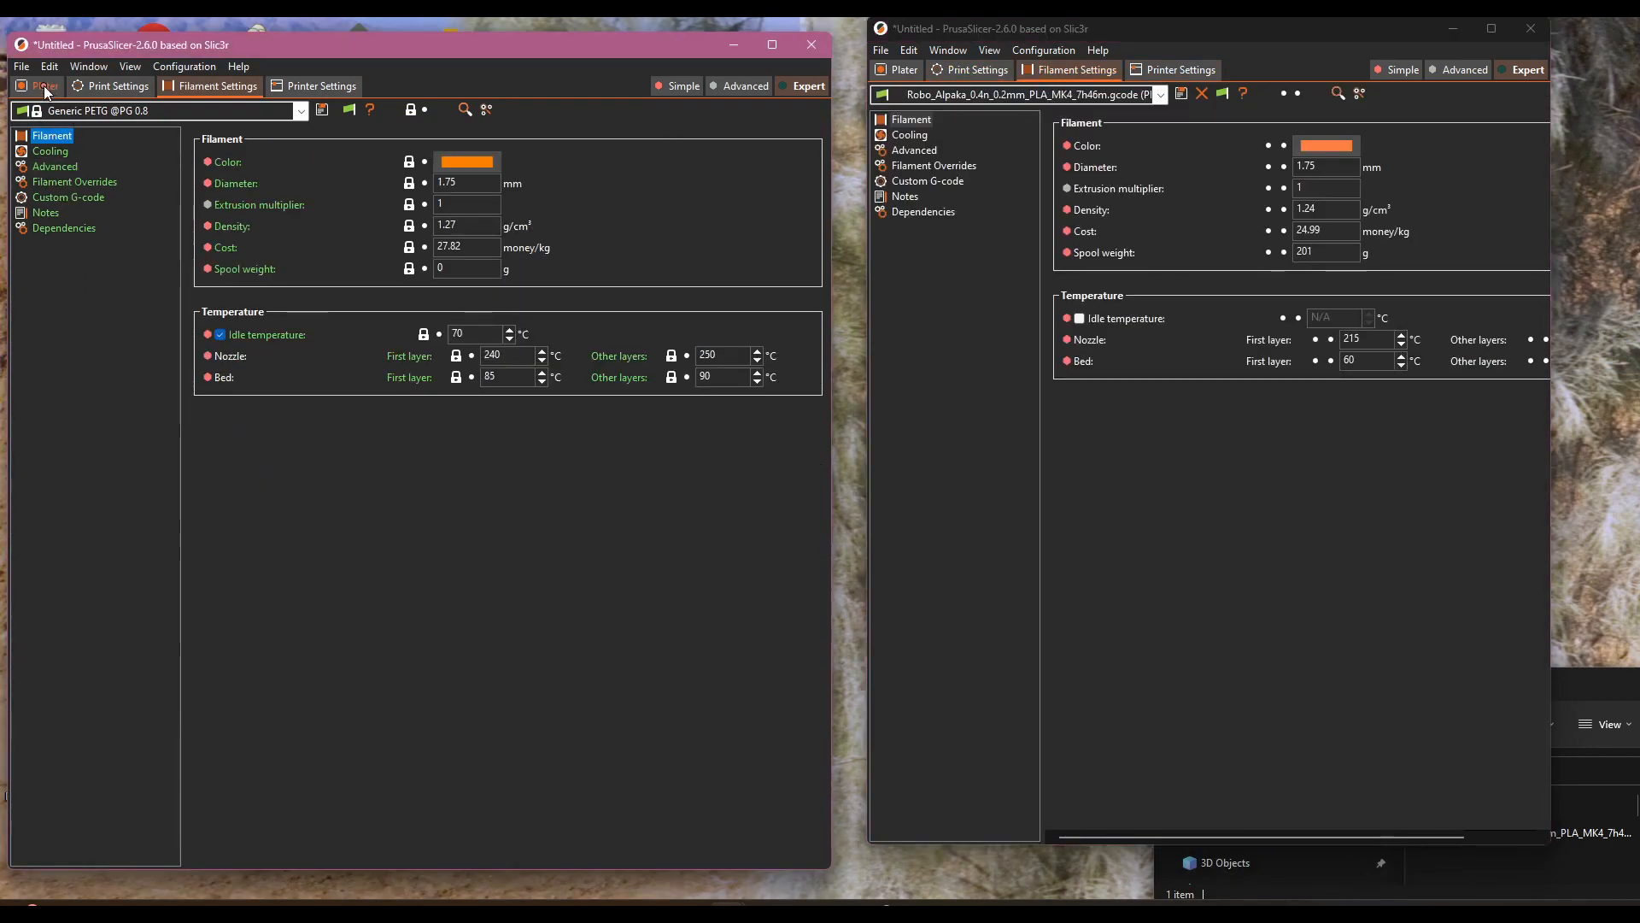
left_click(902, 69)
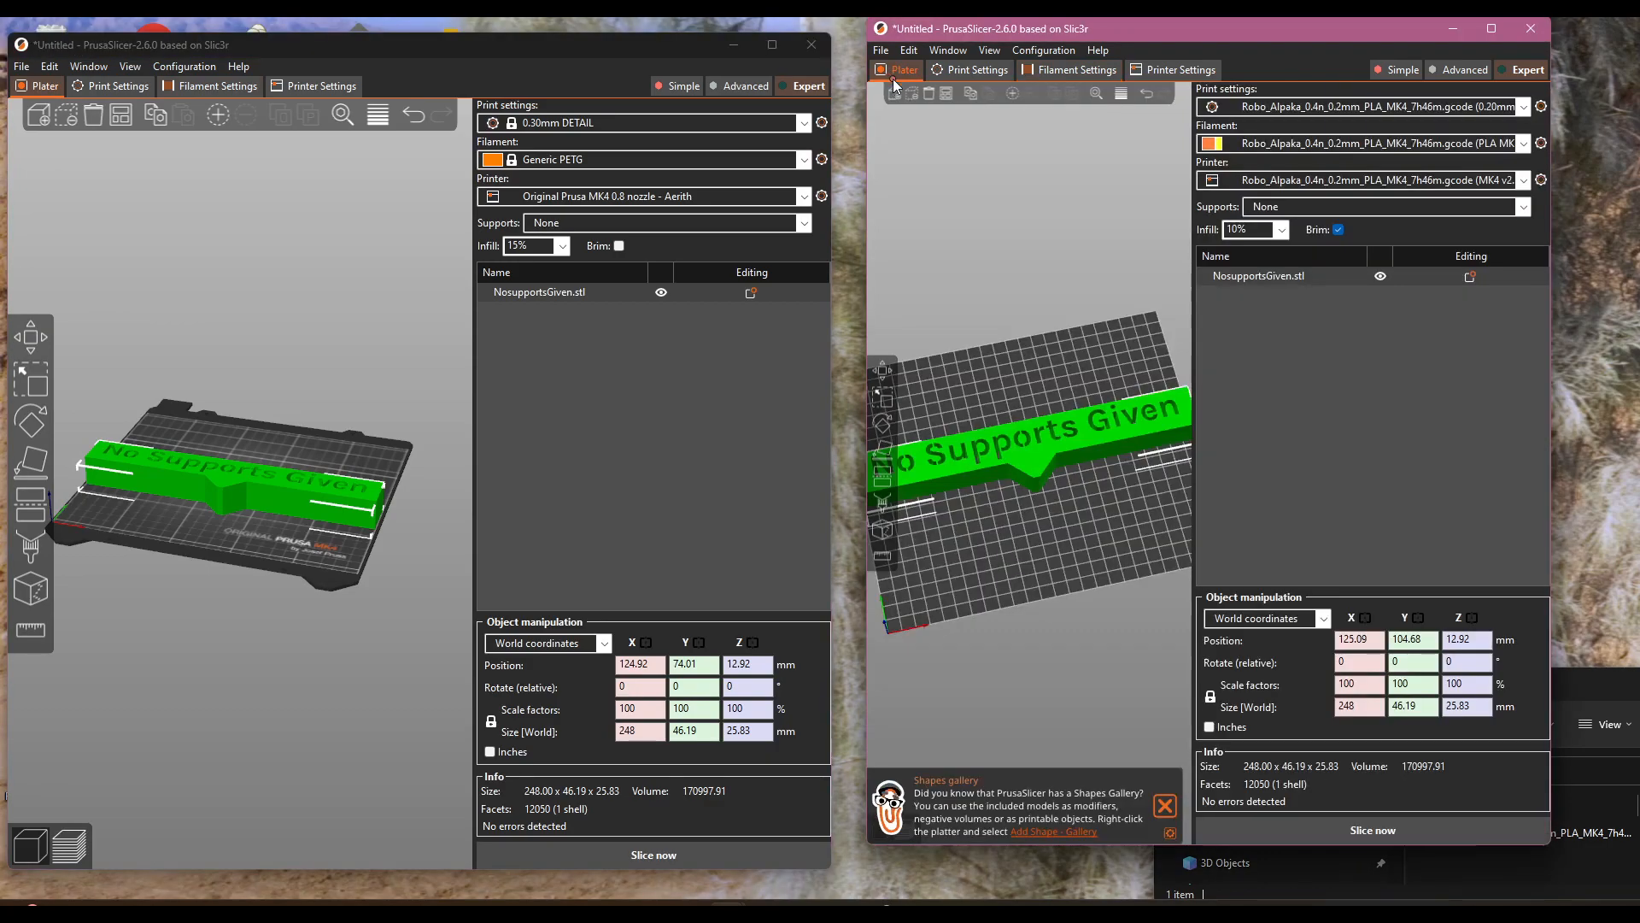